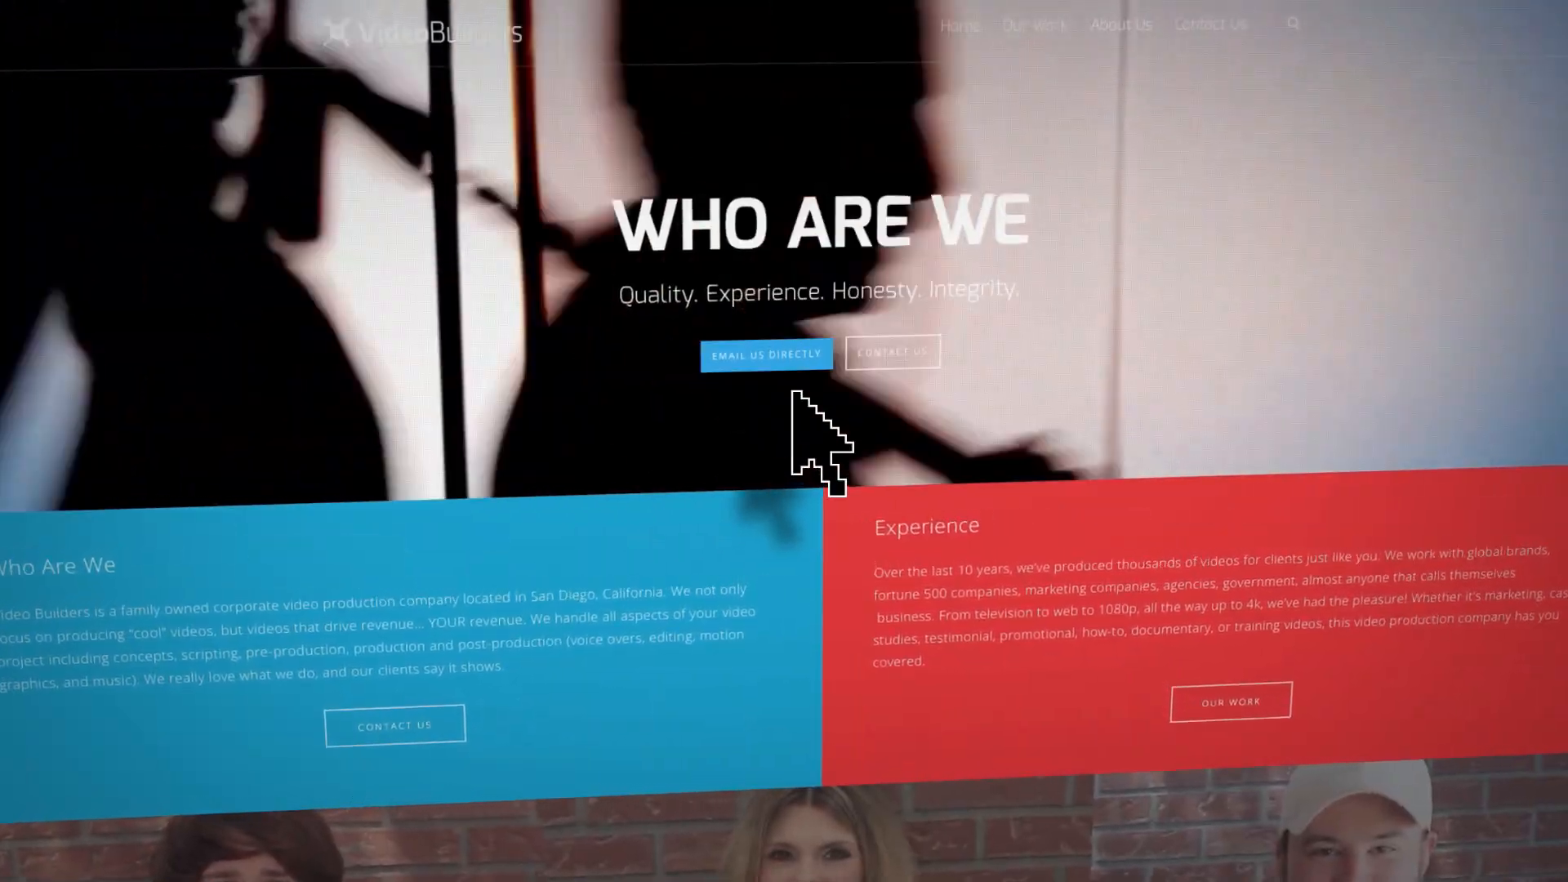
Step: Scroll down the VideoBuilders home page to its portfolio grid in Safari
scroll(down, 3)
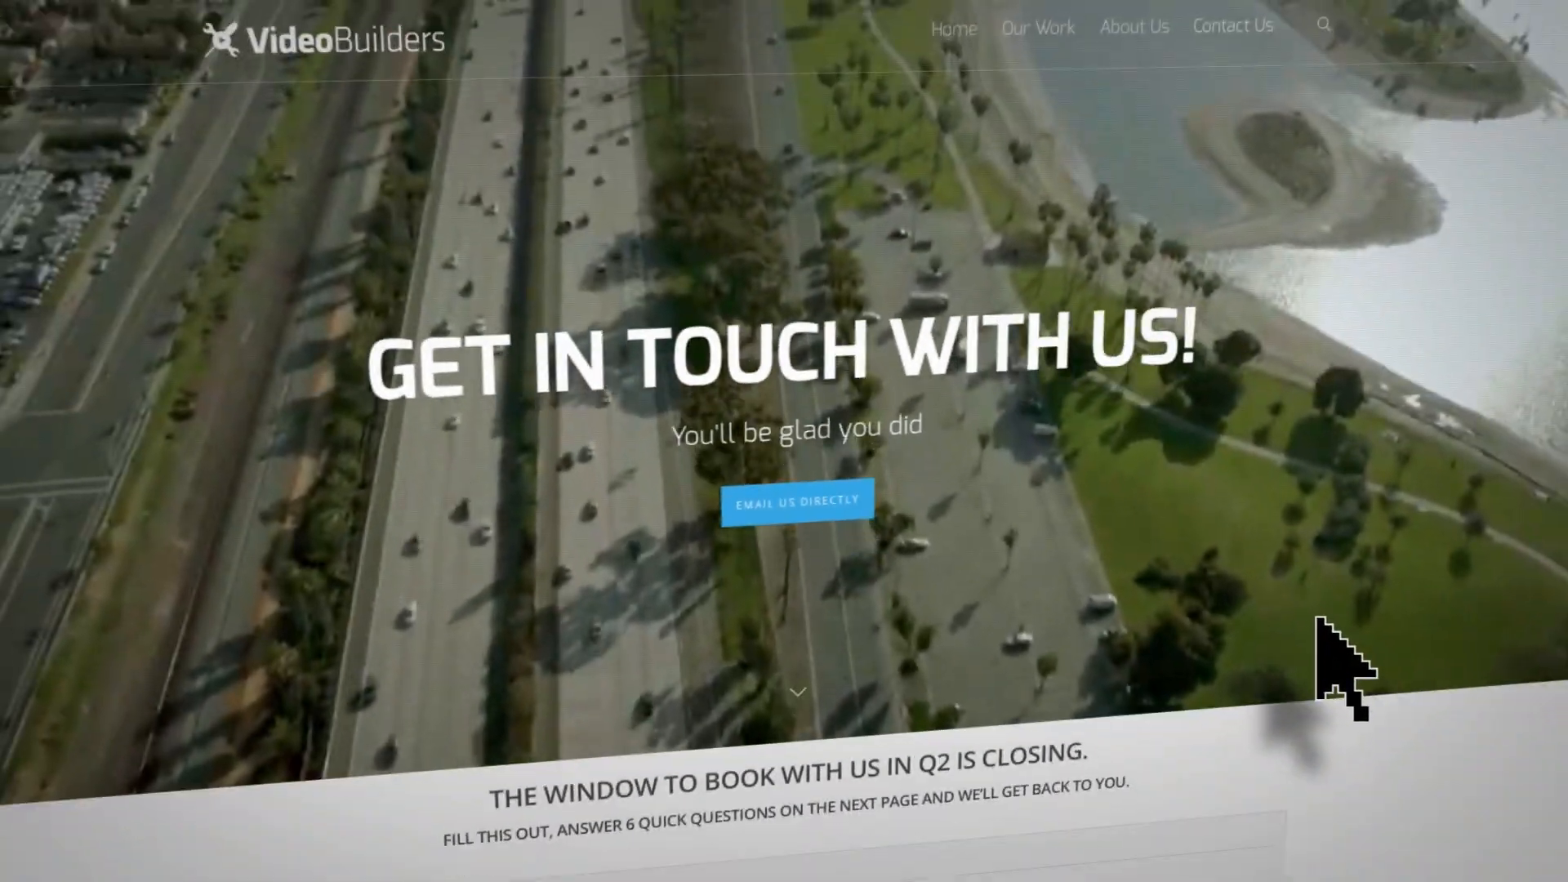
scroll(down, 3)
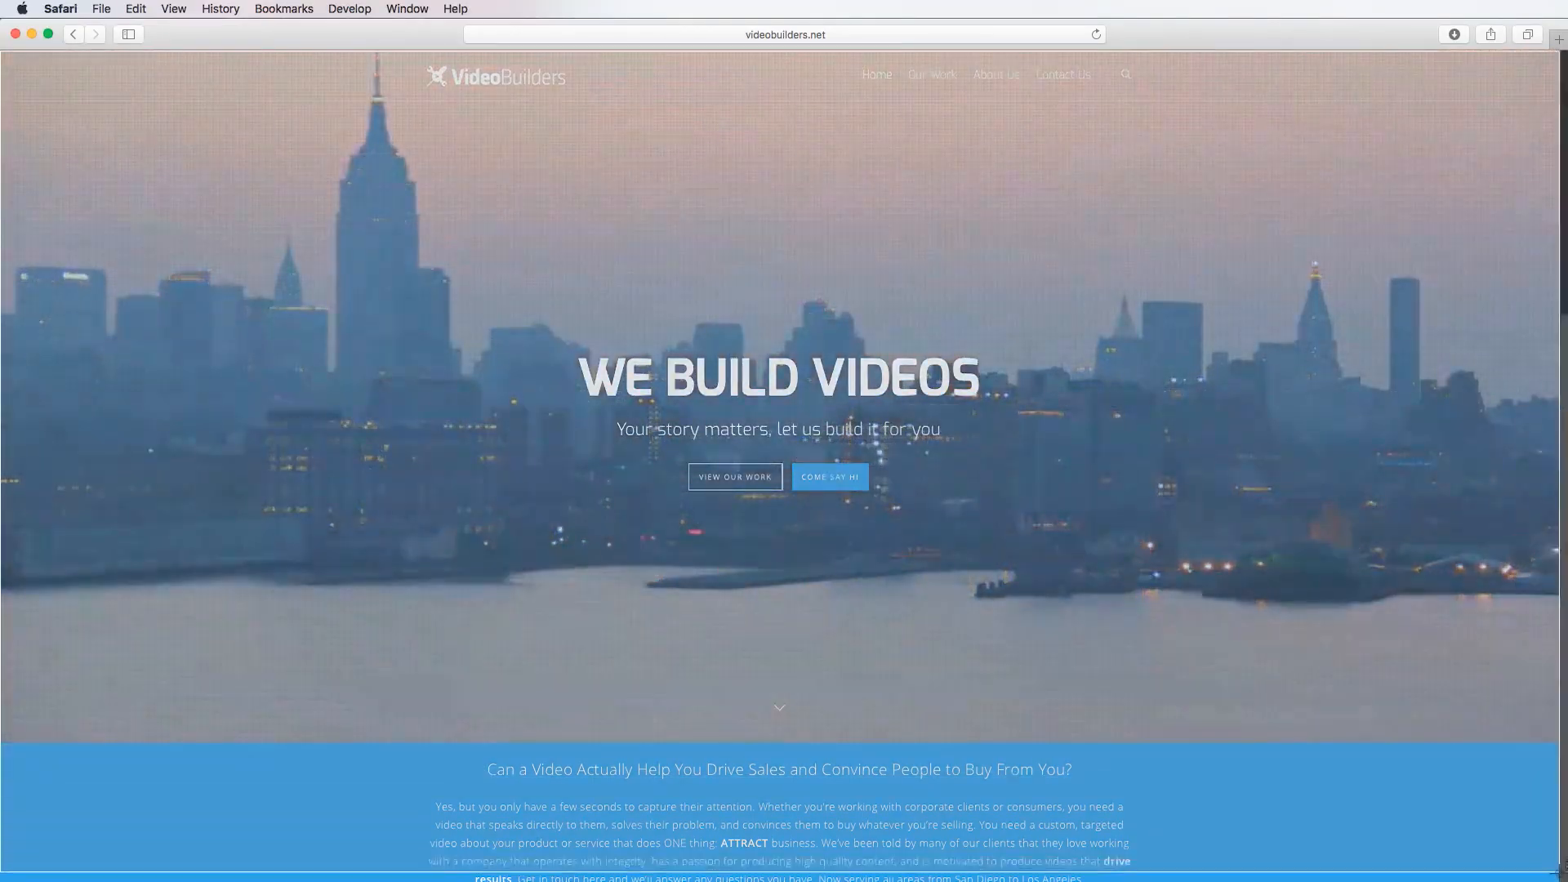
scroll(down, 3)
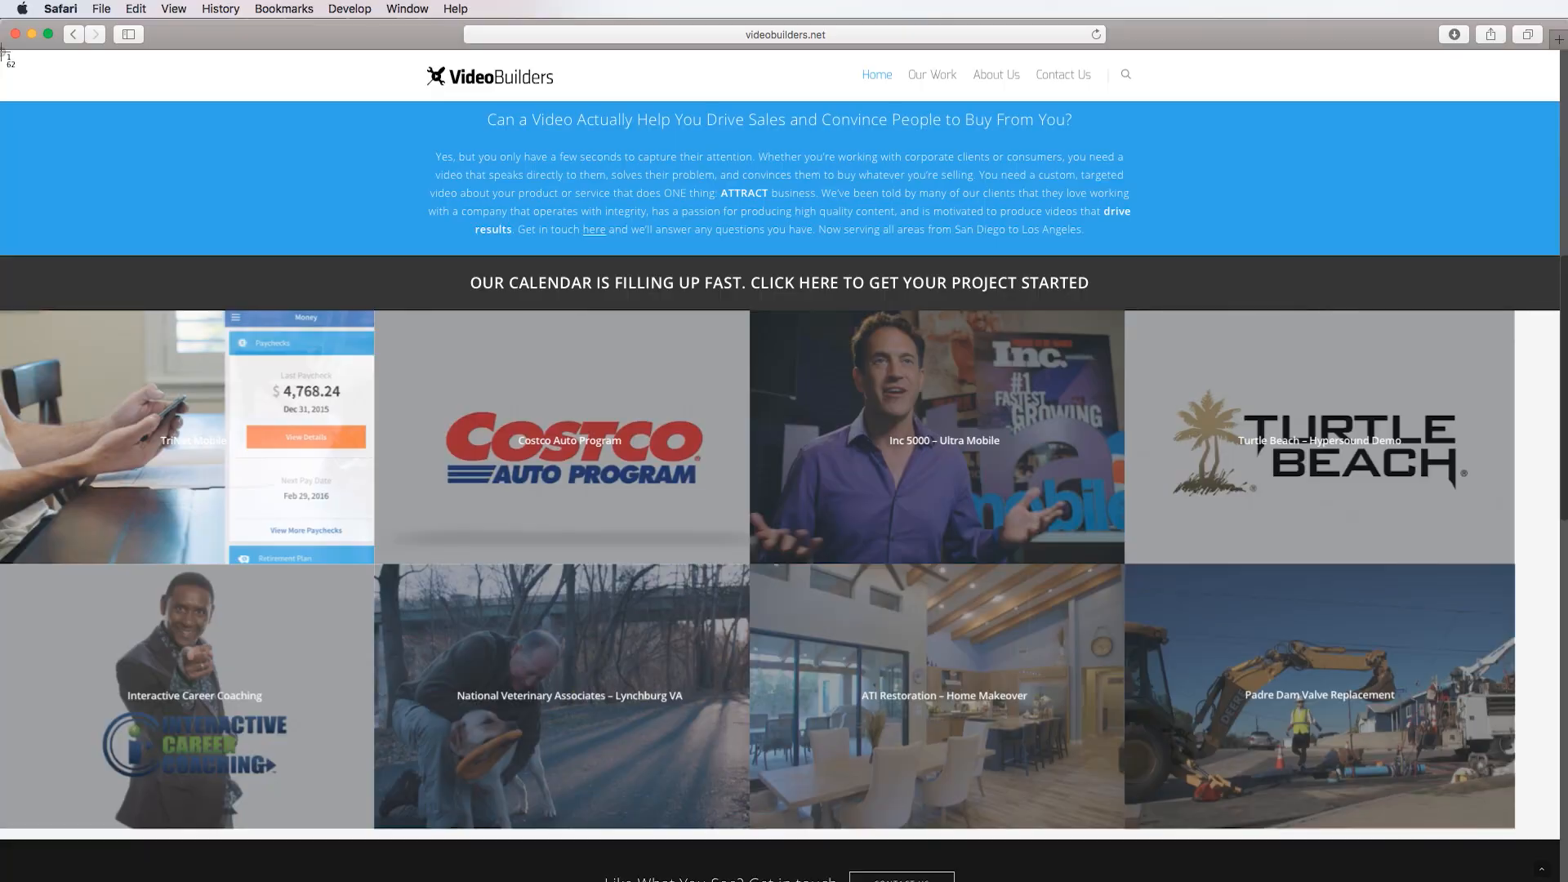
scroll(down, 3)
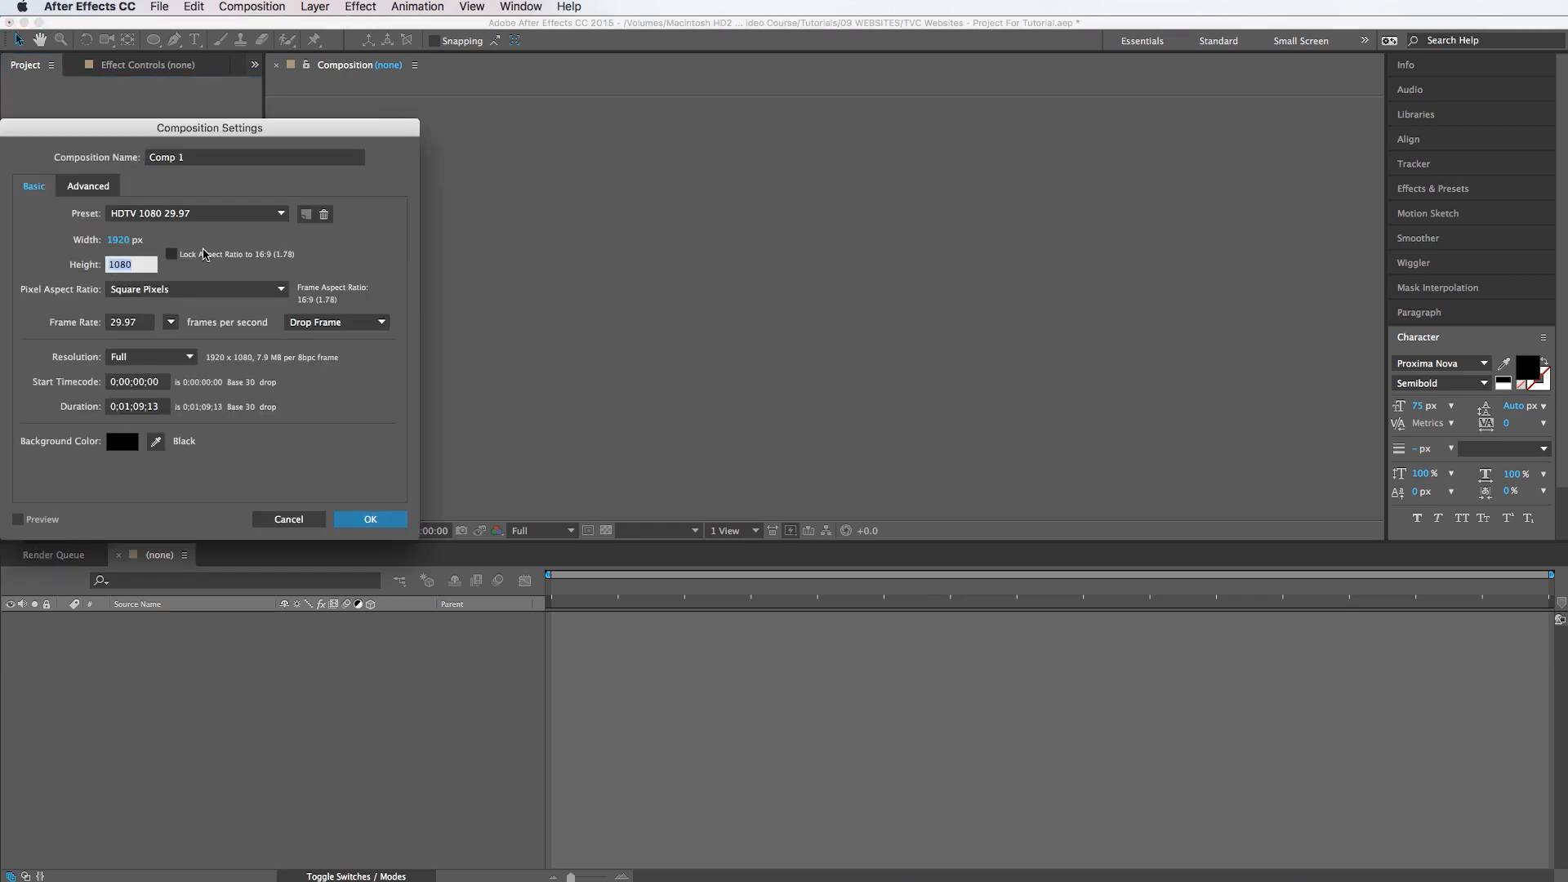
Step: Create a 1920×4000 composition named Page 1 for the first web page
text(4000)
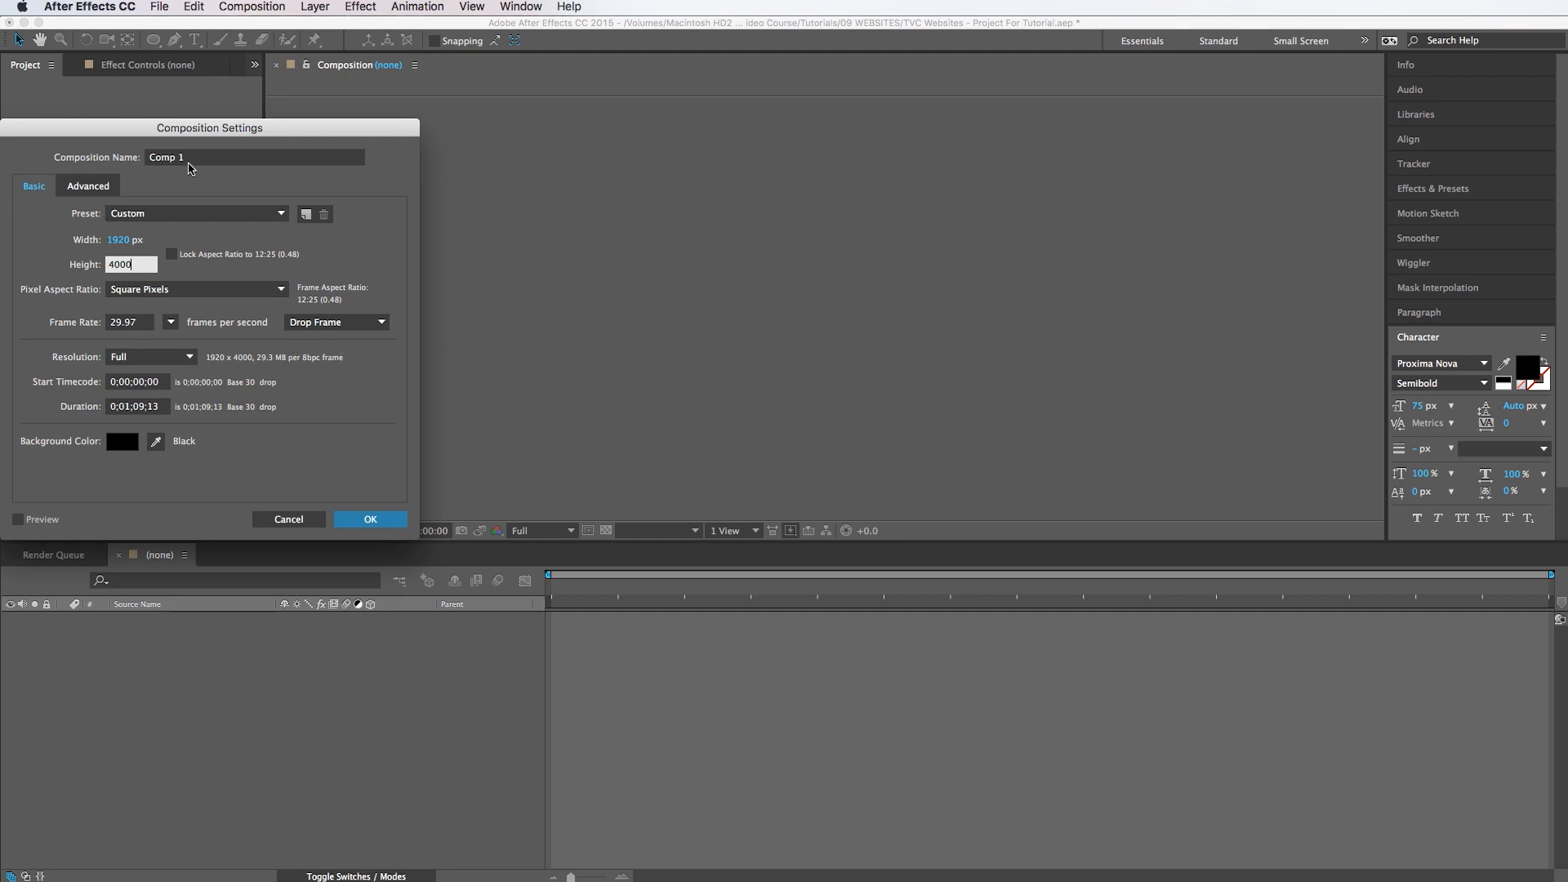
text(Page)
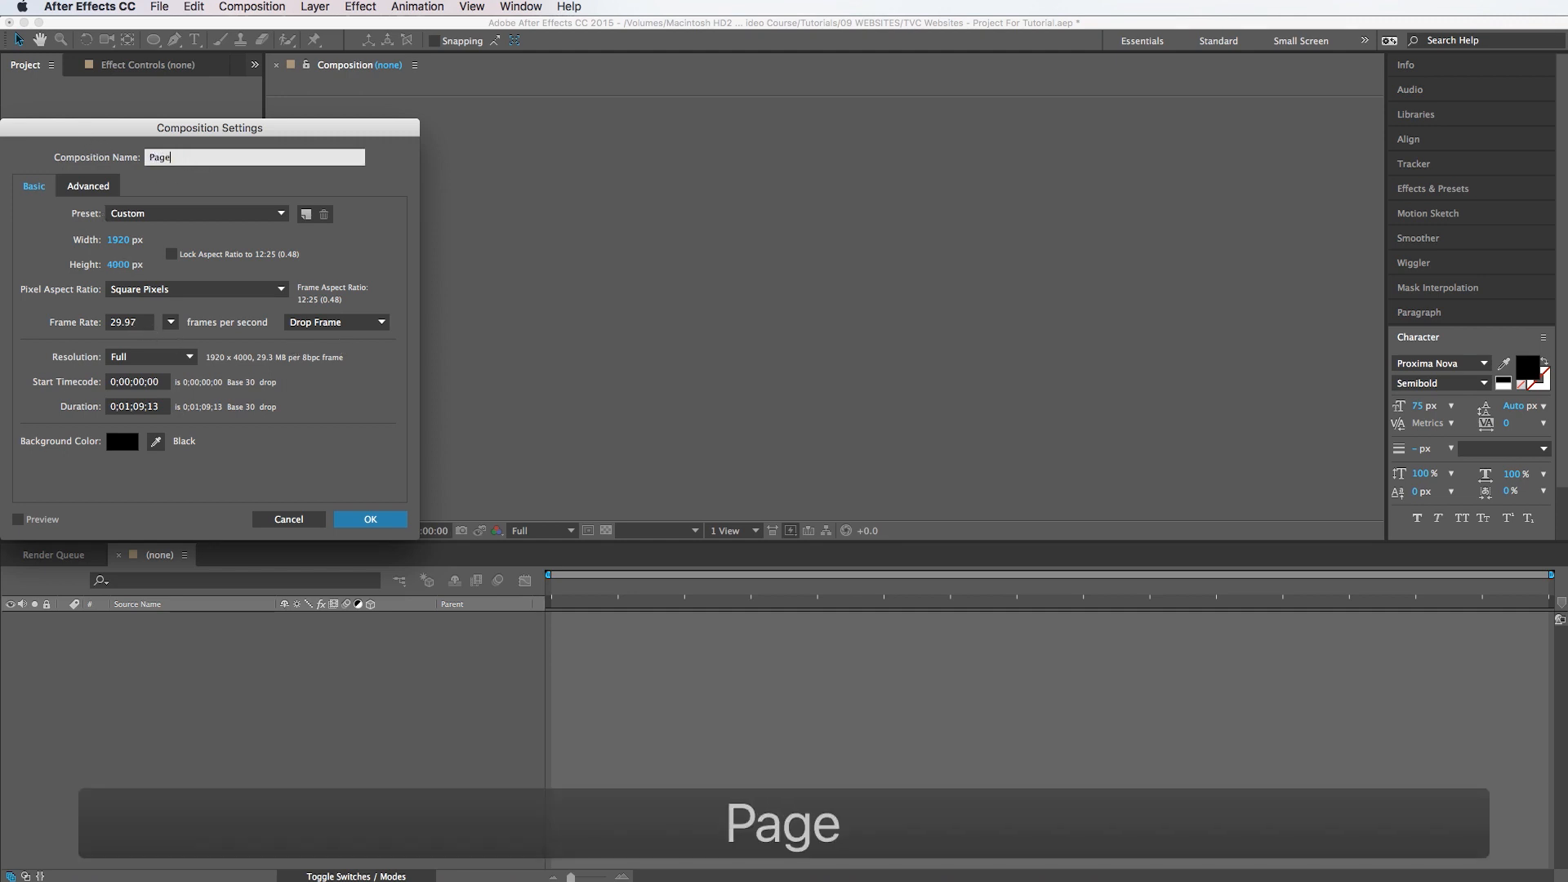
click(369, 519)
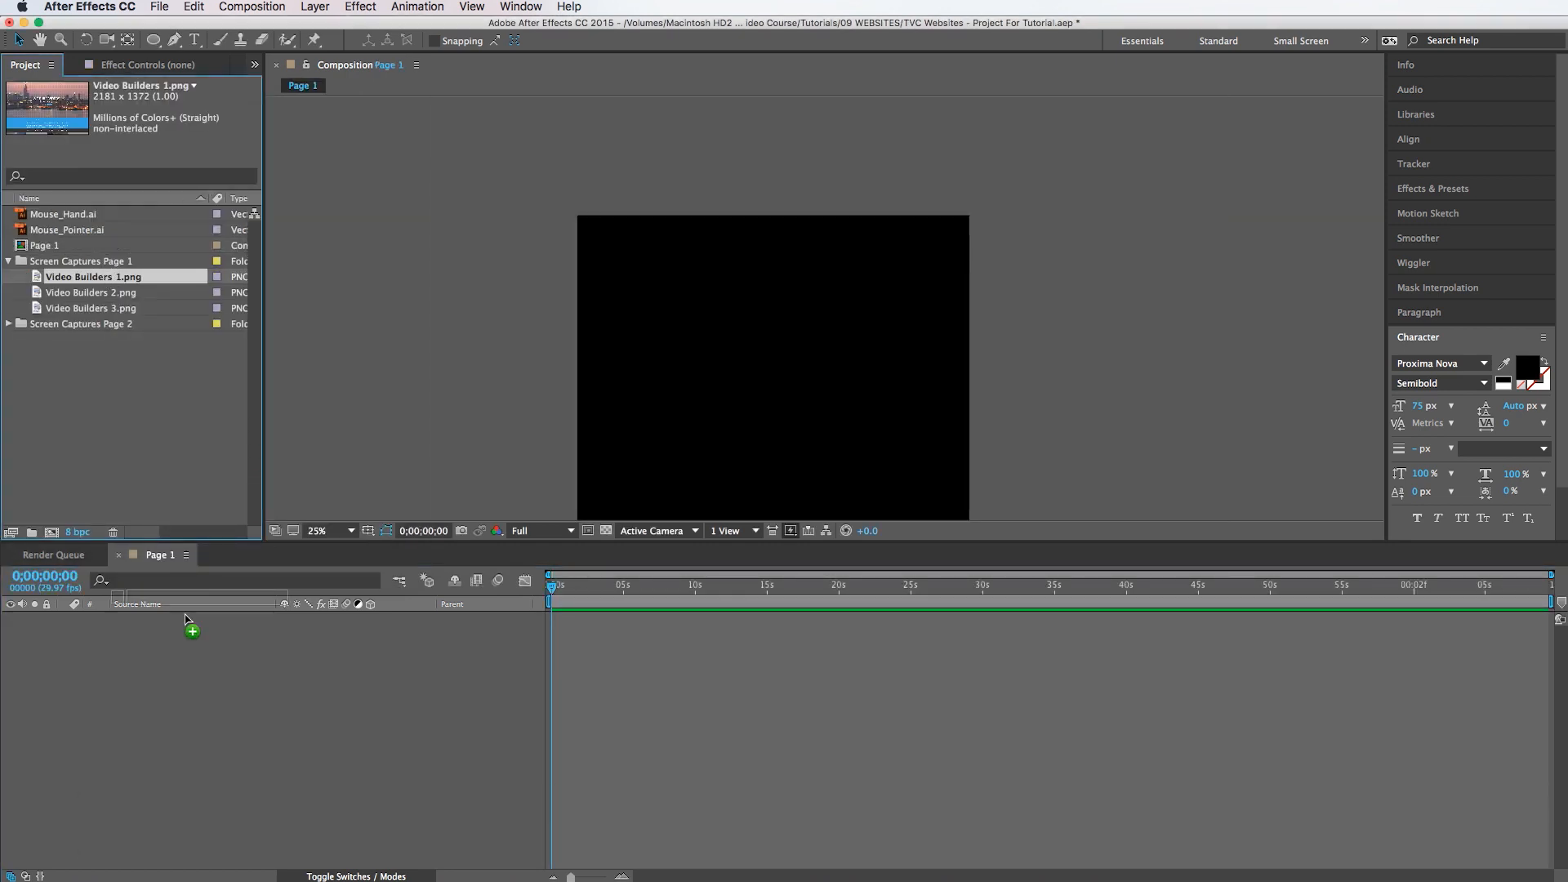
Step: Add Video Builders 1–3 screenshots as layers and position them stacked vertically into one tall page
drag(94, 276, 190, 630)
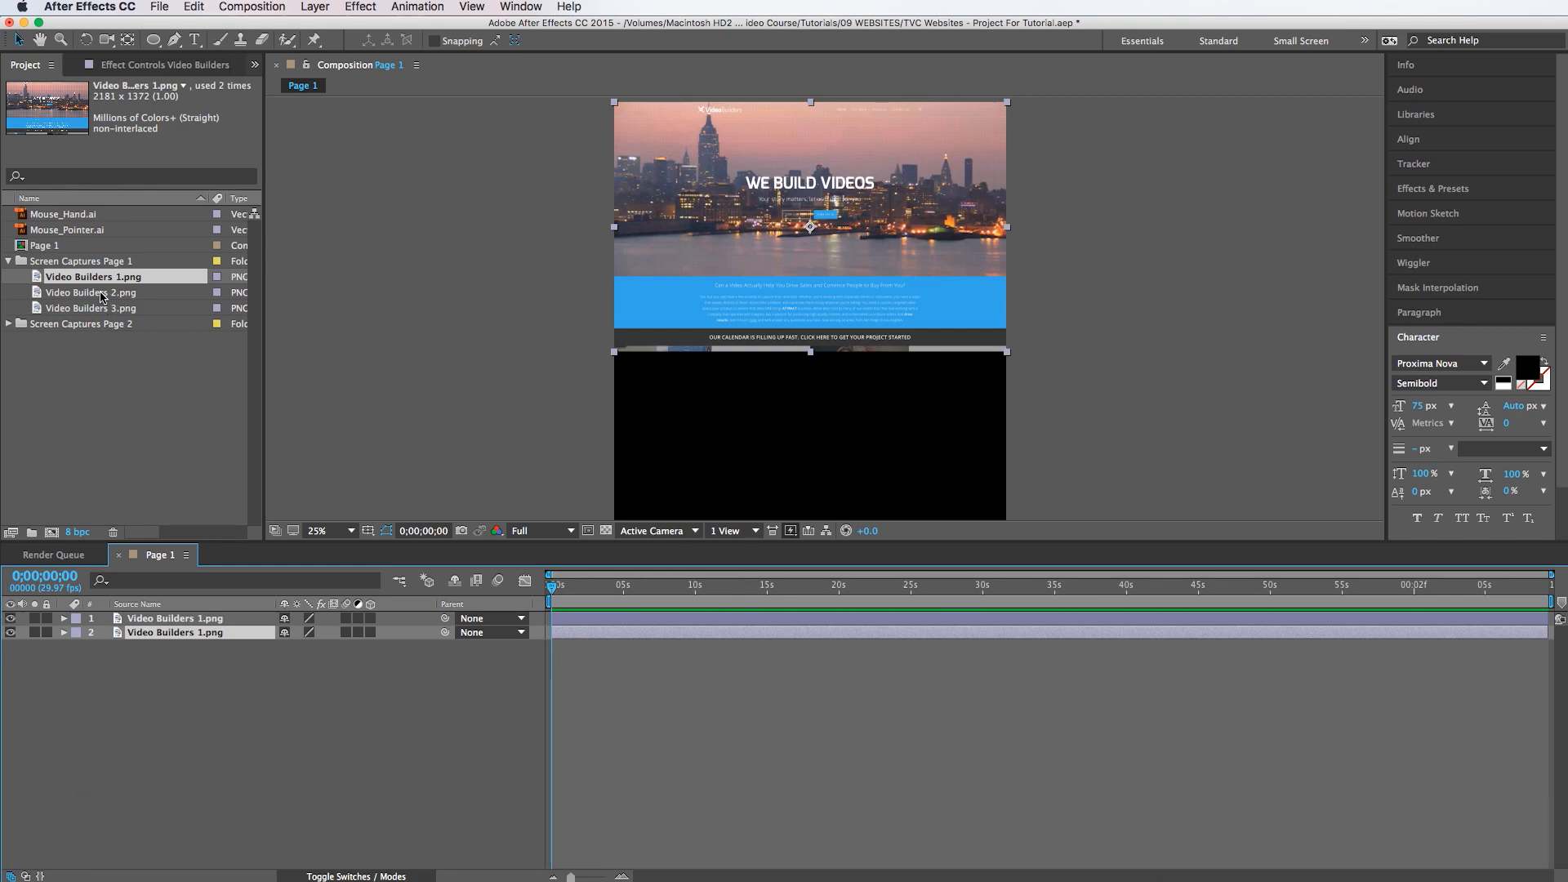
click(93, 291)
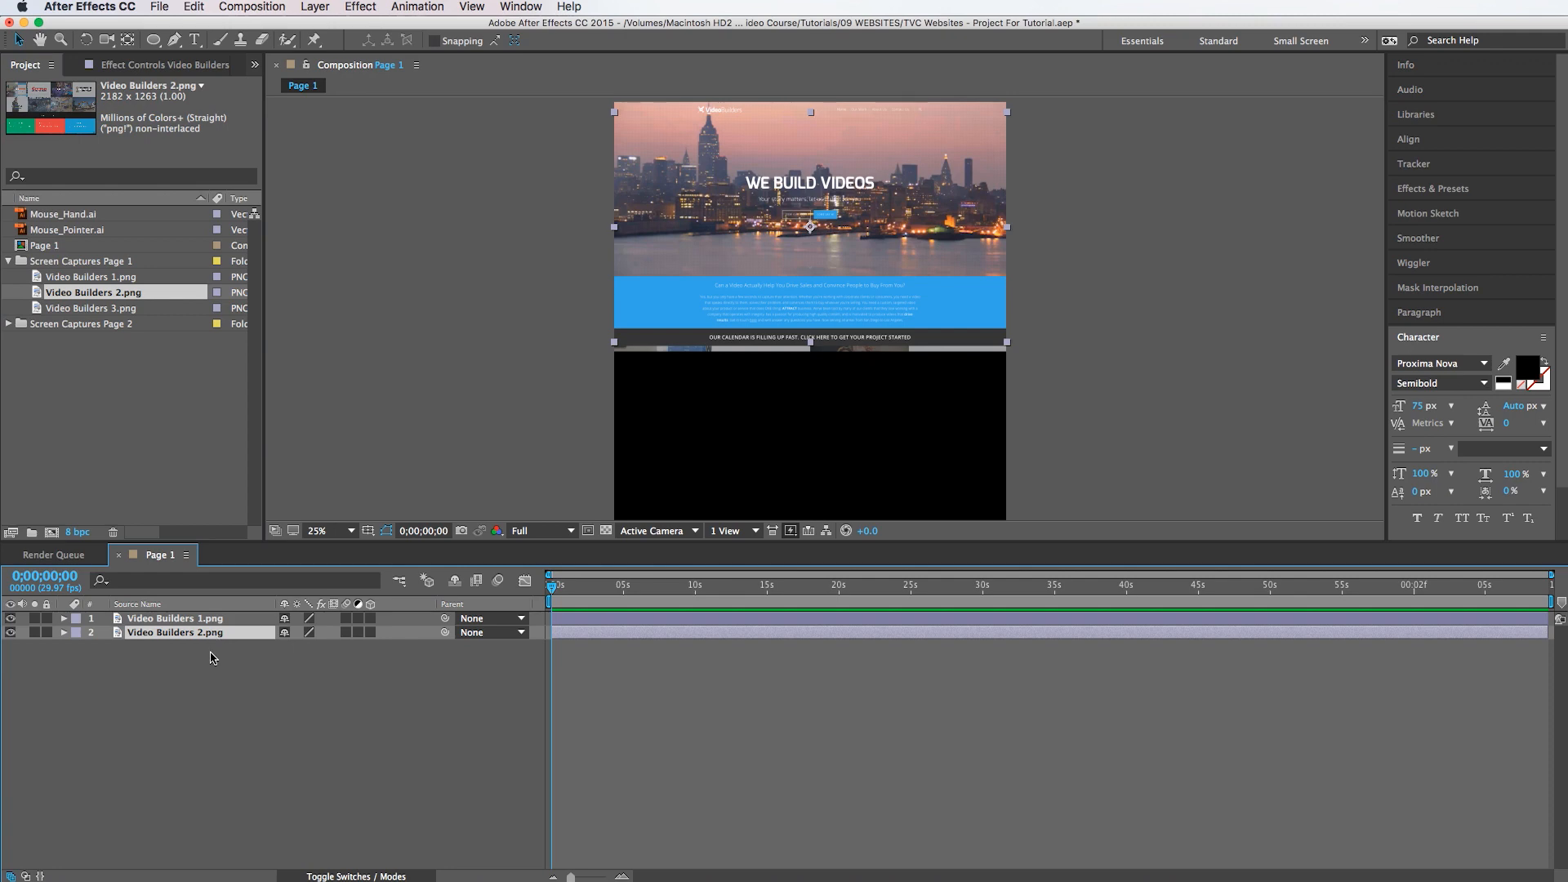
key(p)
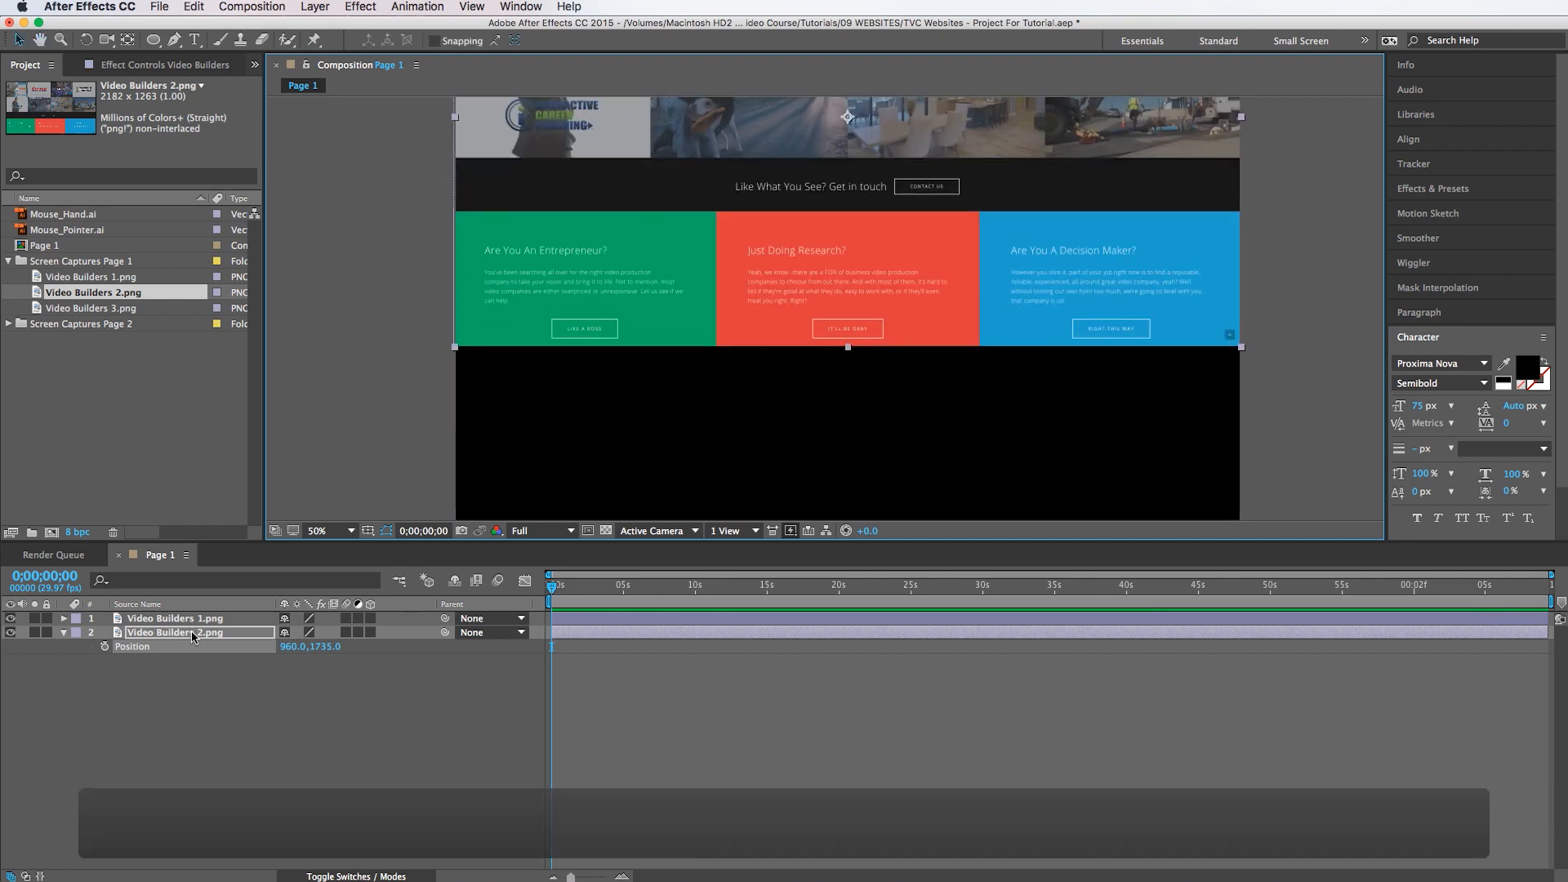
key(cmd+d)
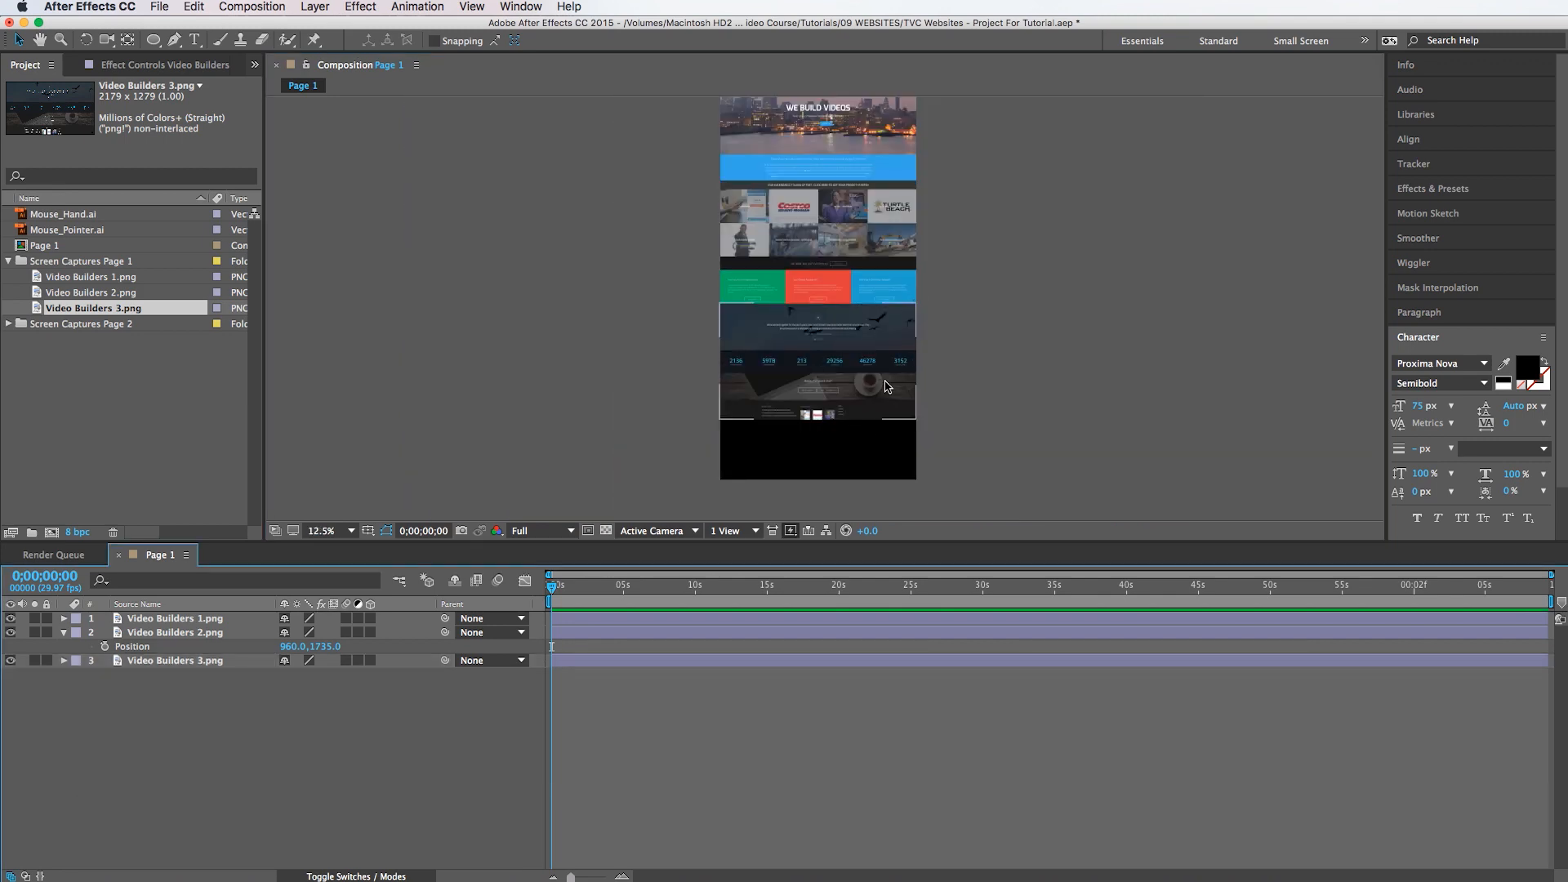
Step: Create Page 1 MAIN with the HDTV 1080 29.97 preset and add the Page 1 comp to it
click(198, 213)
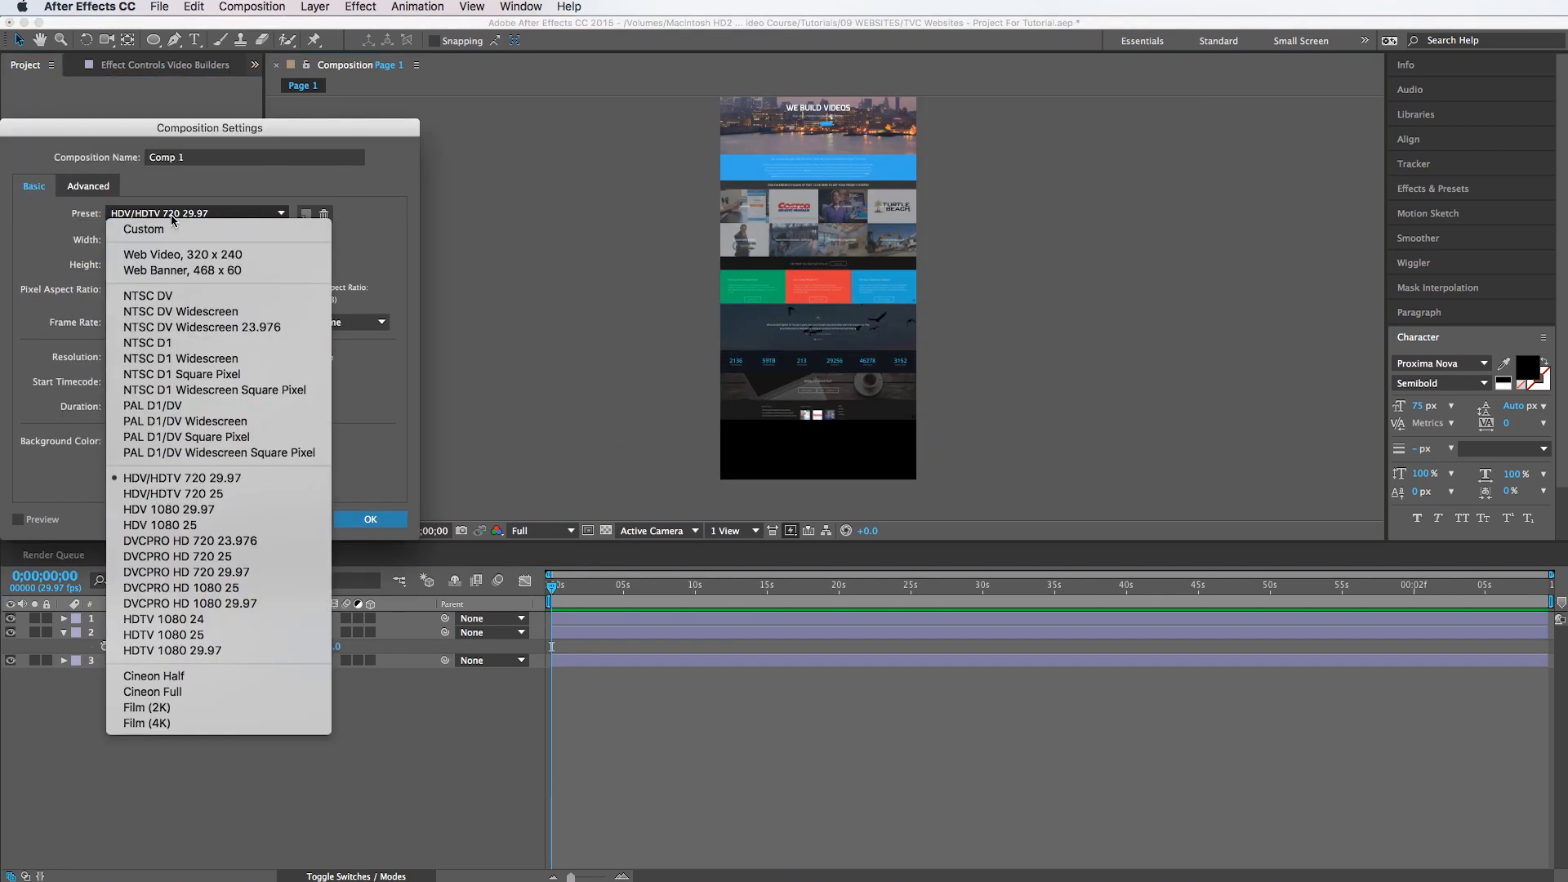
click(163, 650)
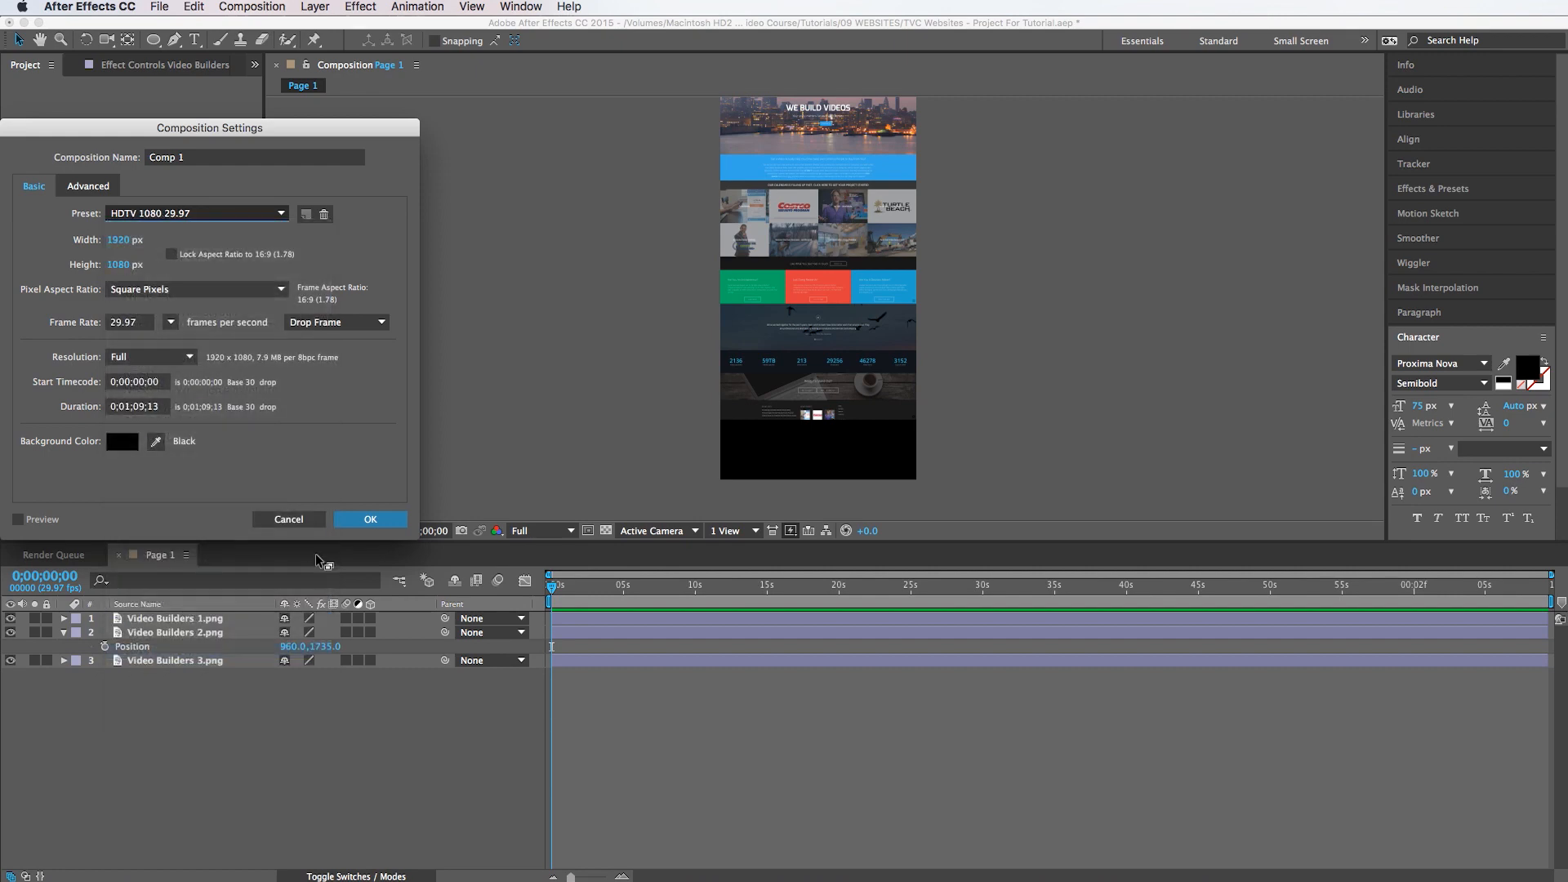
click(371, 519)
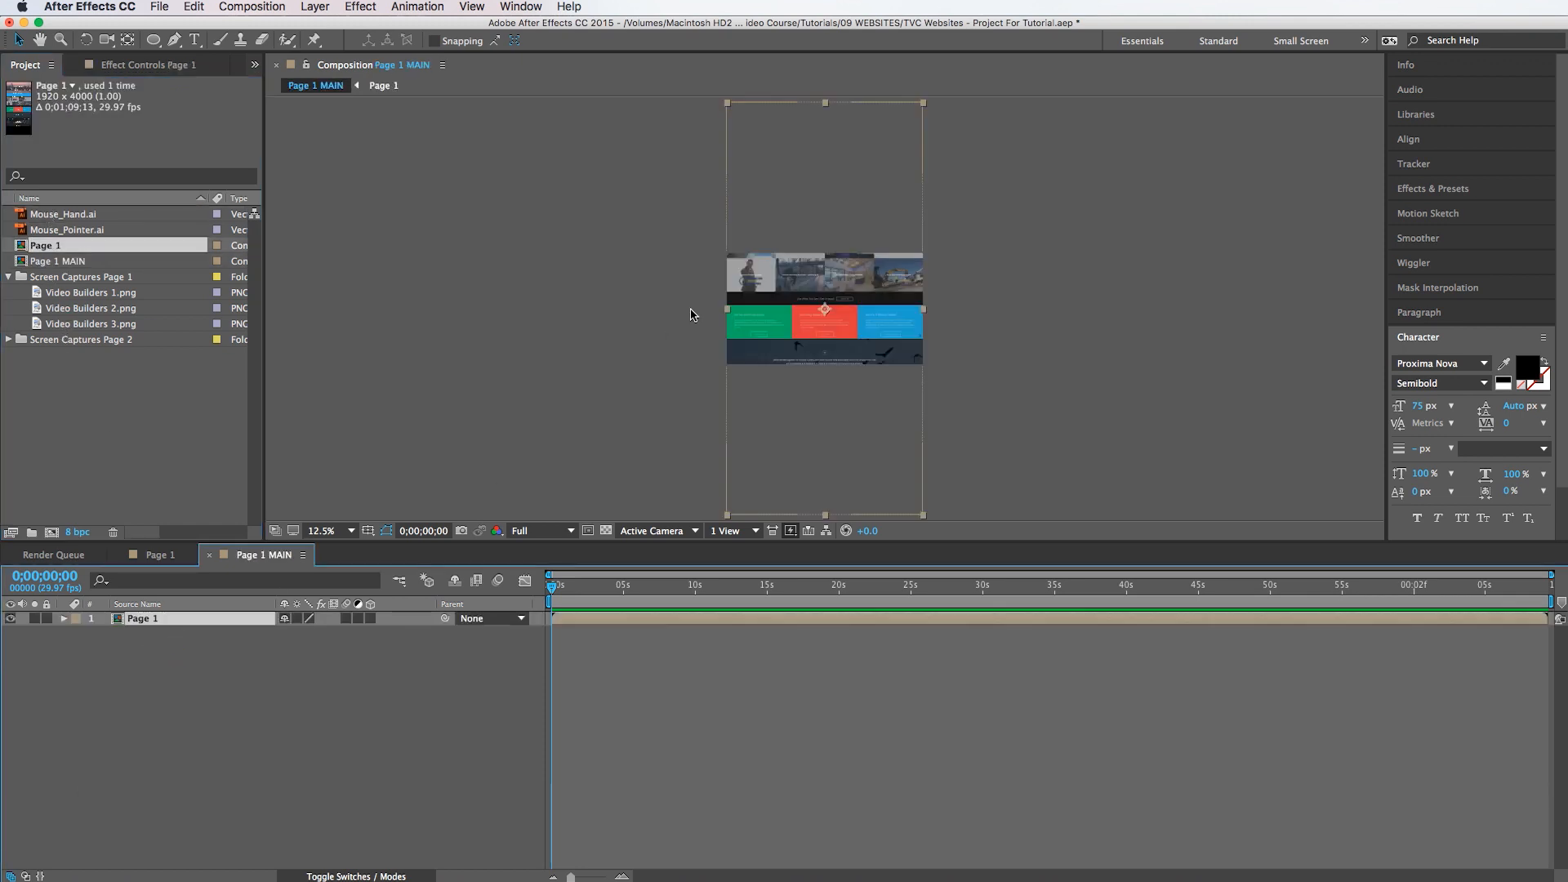
click(322, 529)
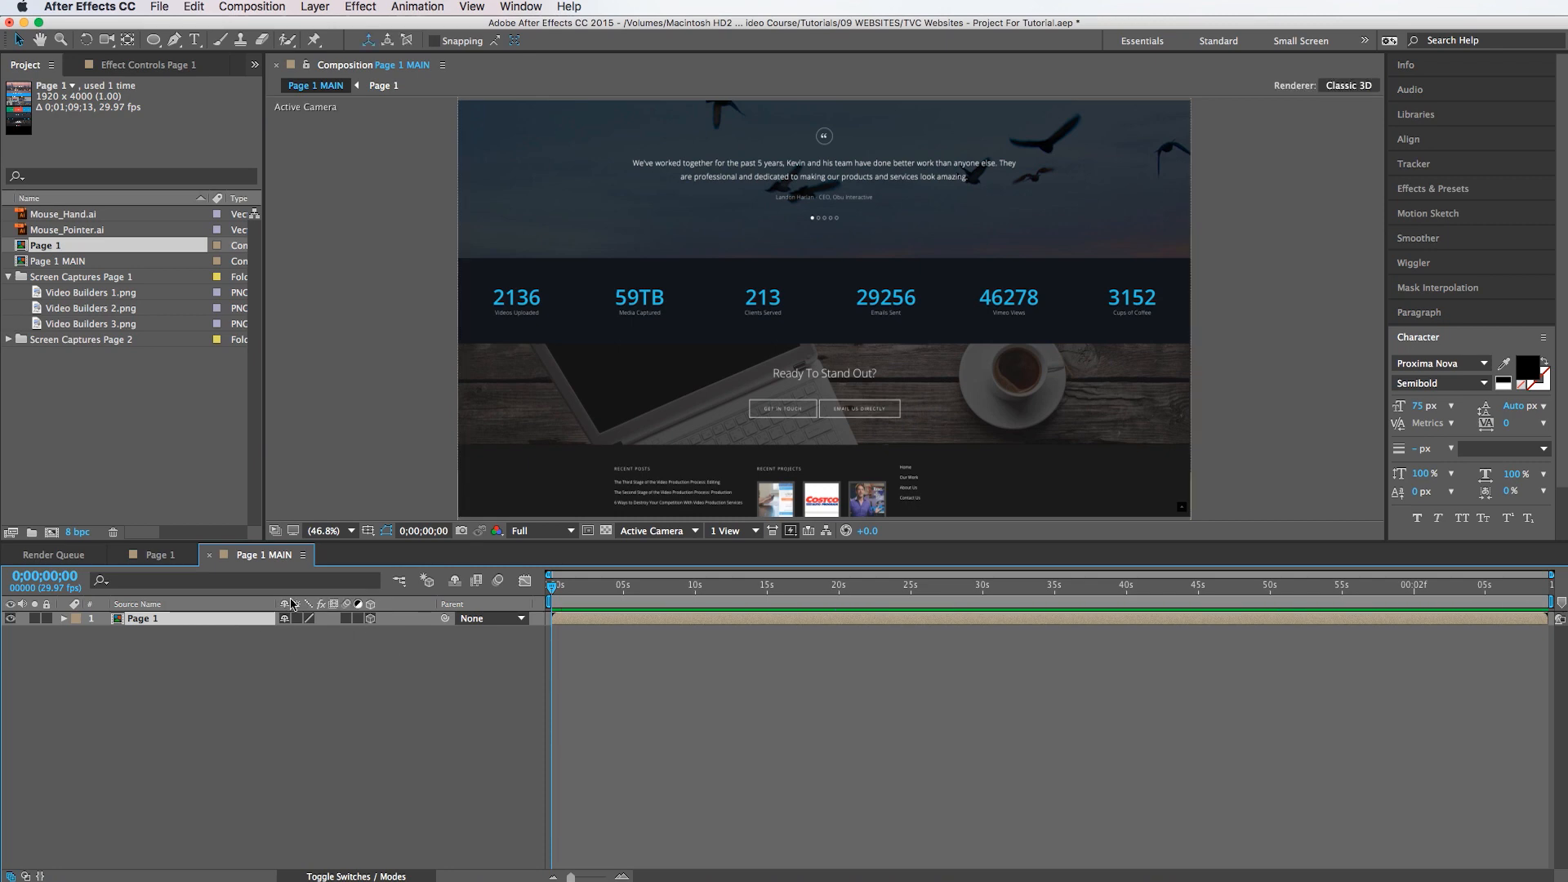
Step: Reveal Page 1's position and rotation and start keyframing its tilted 3D pose
key(p)
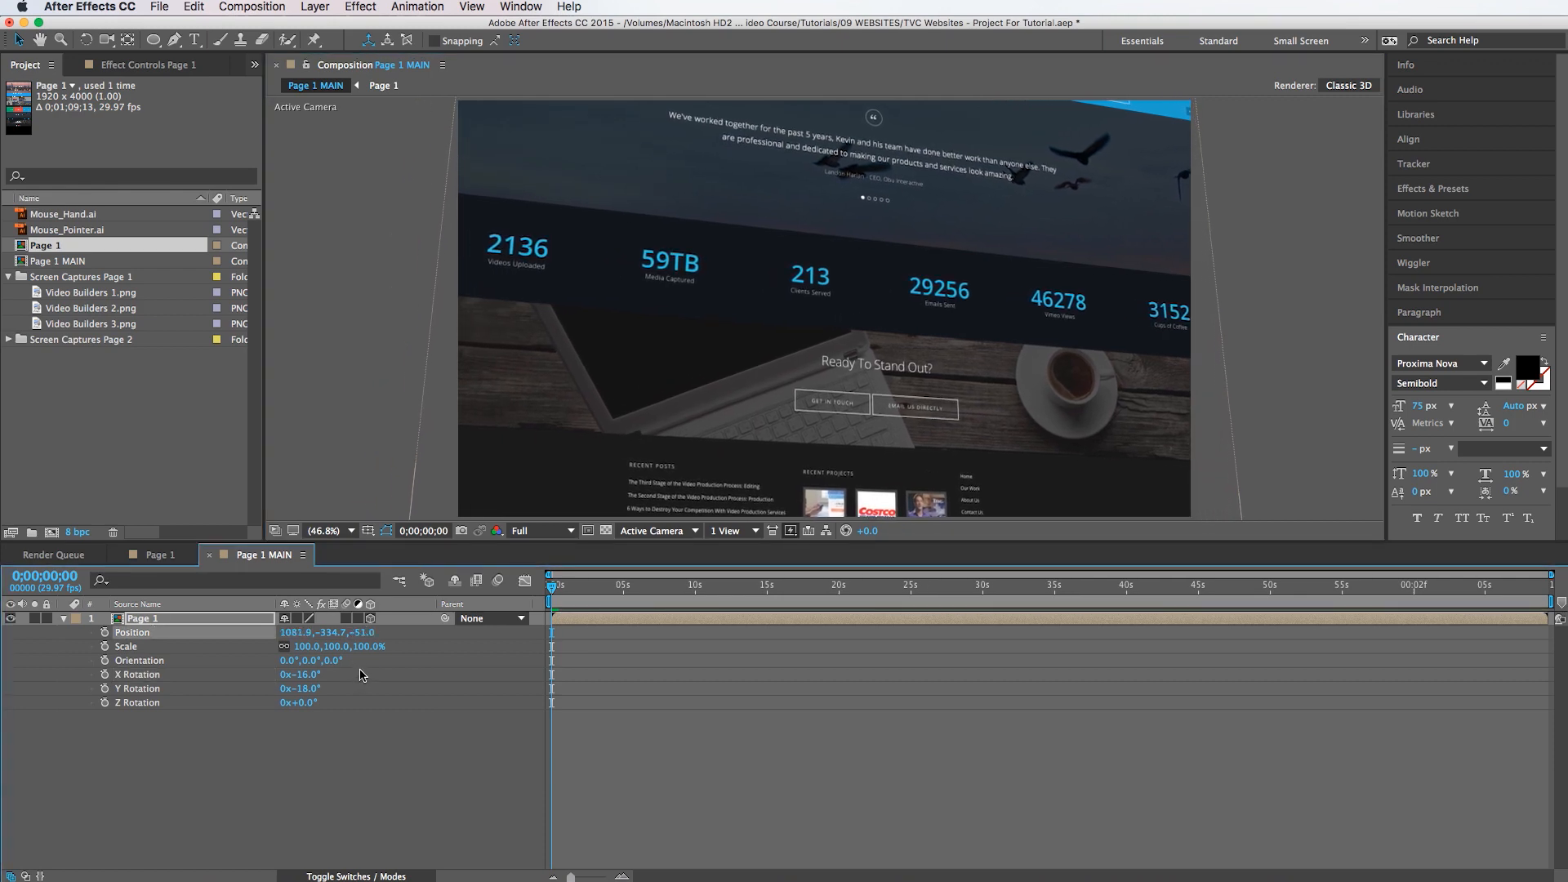
click(104, 632)
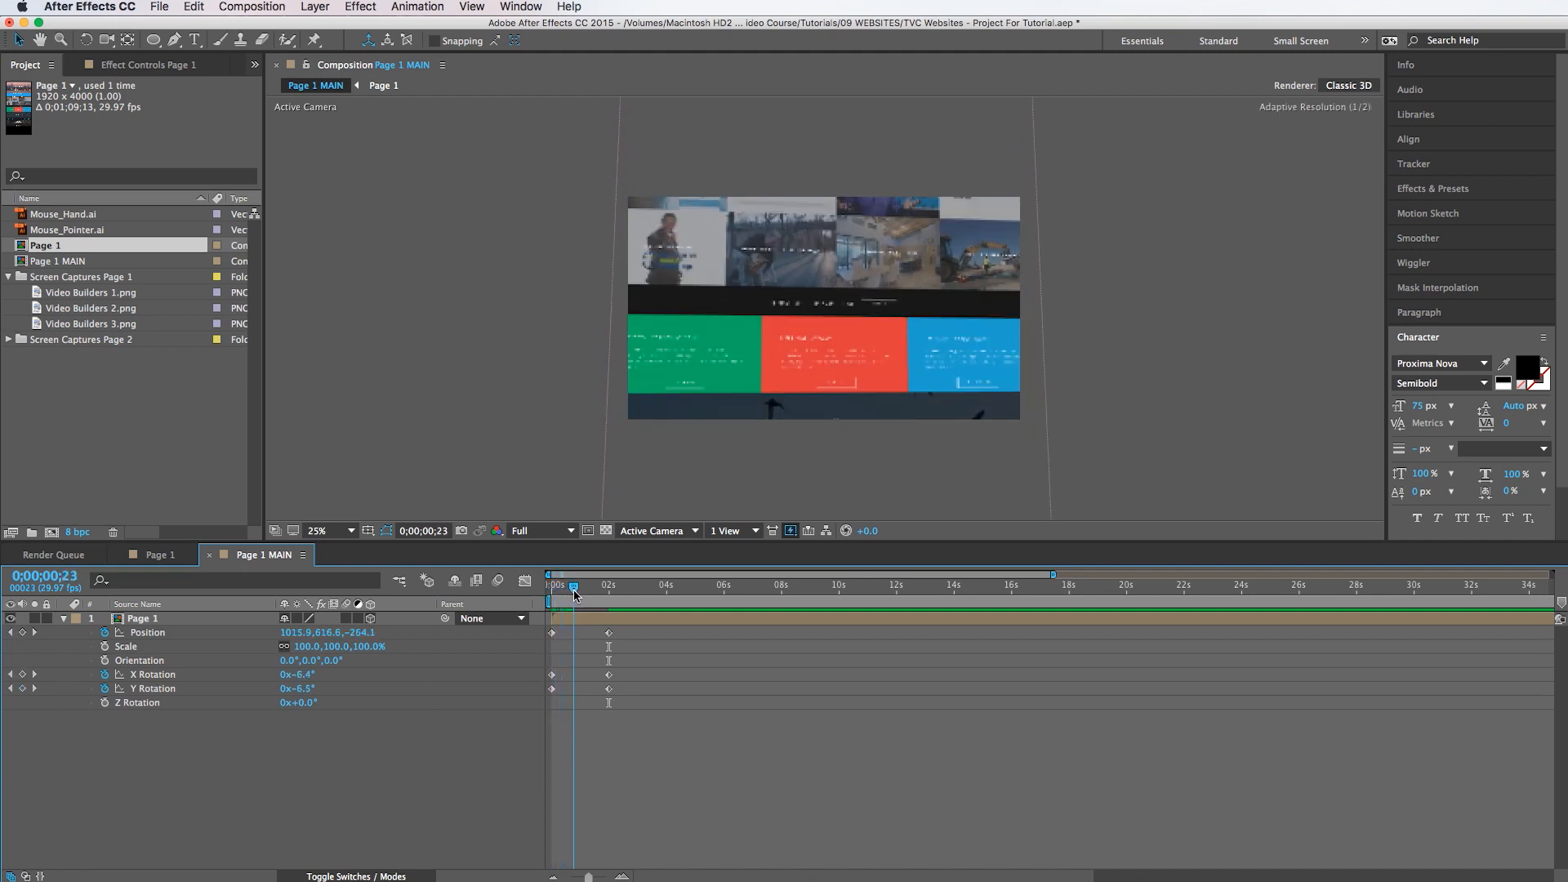
Step: Keyframe the page's swing at two seconds, ease the keyframes, and trim the work area past three seconds
drag(574, 585, 562, 585)
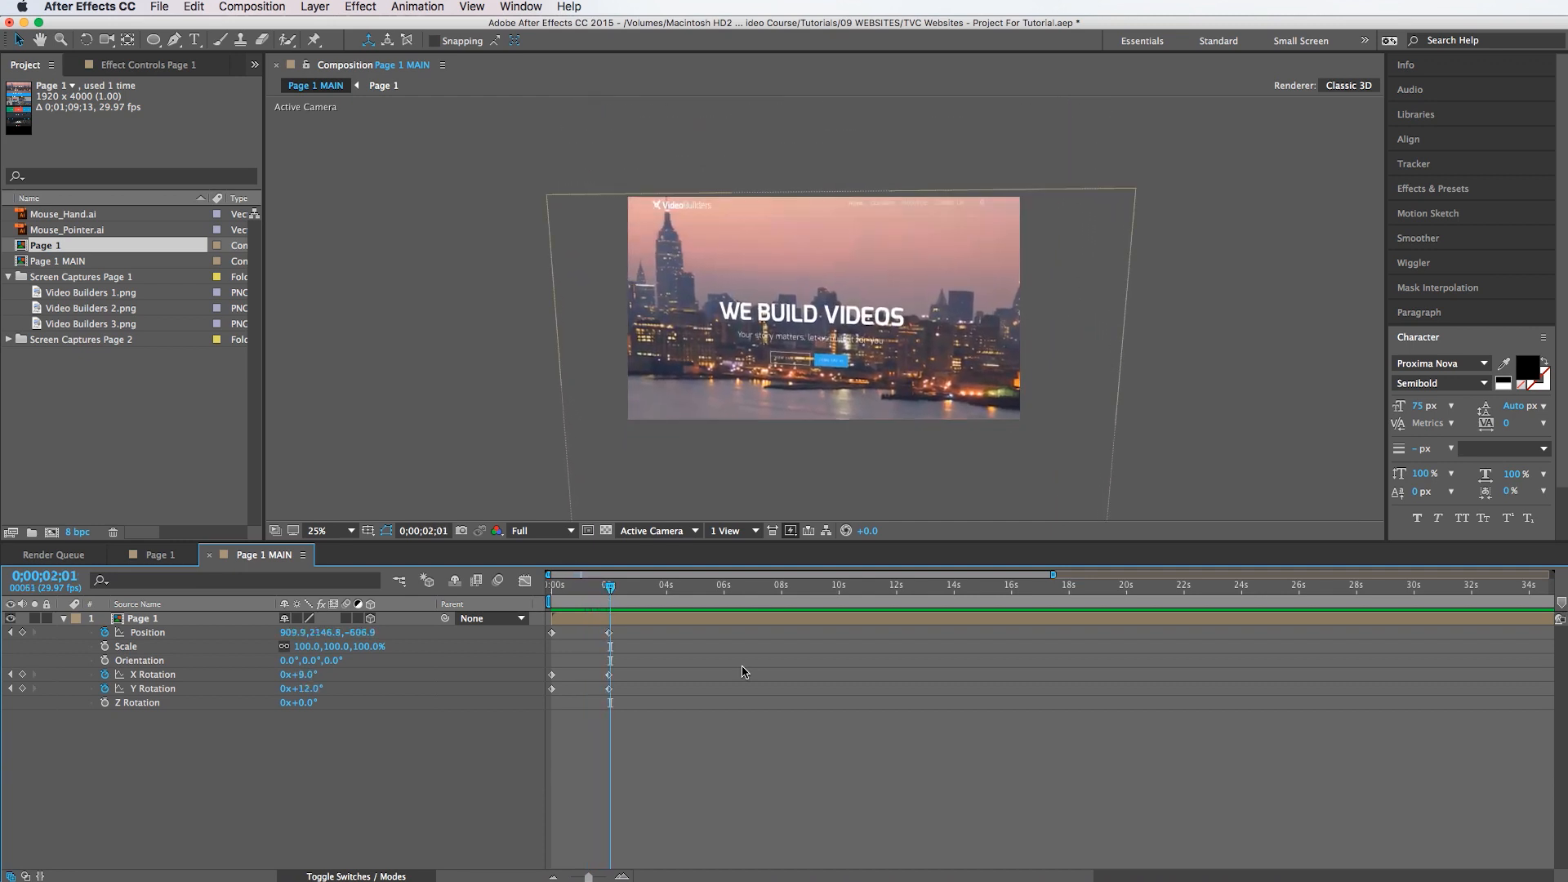
click(142, 617)
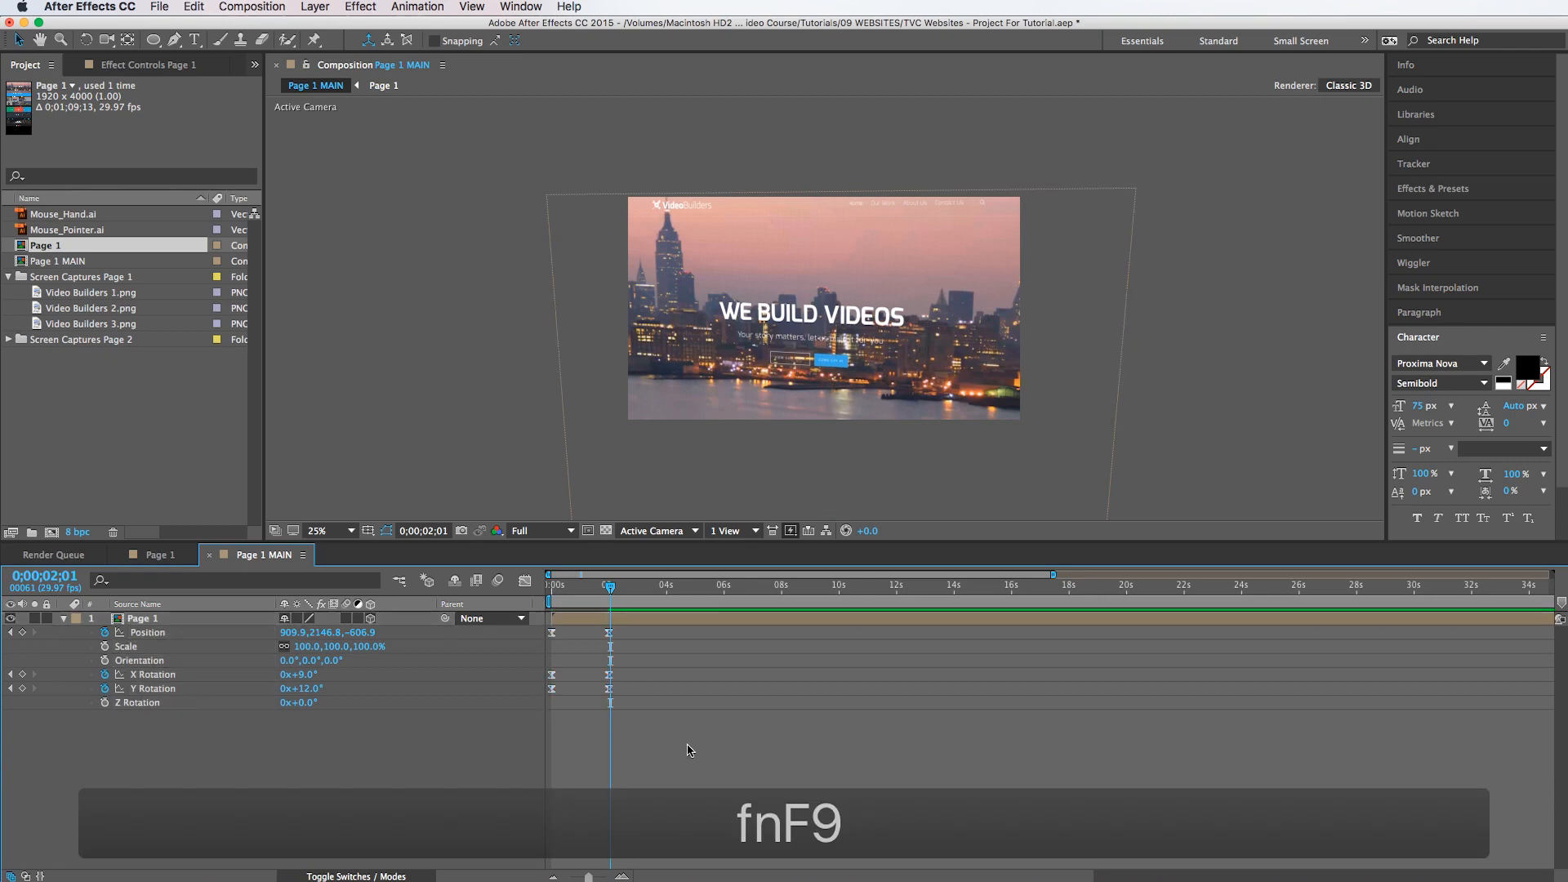
mouse_move(648, 588)
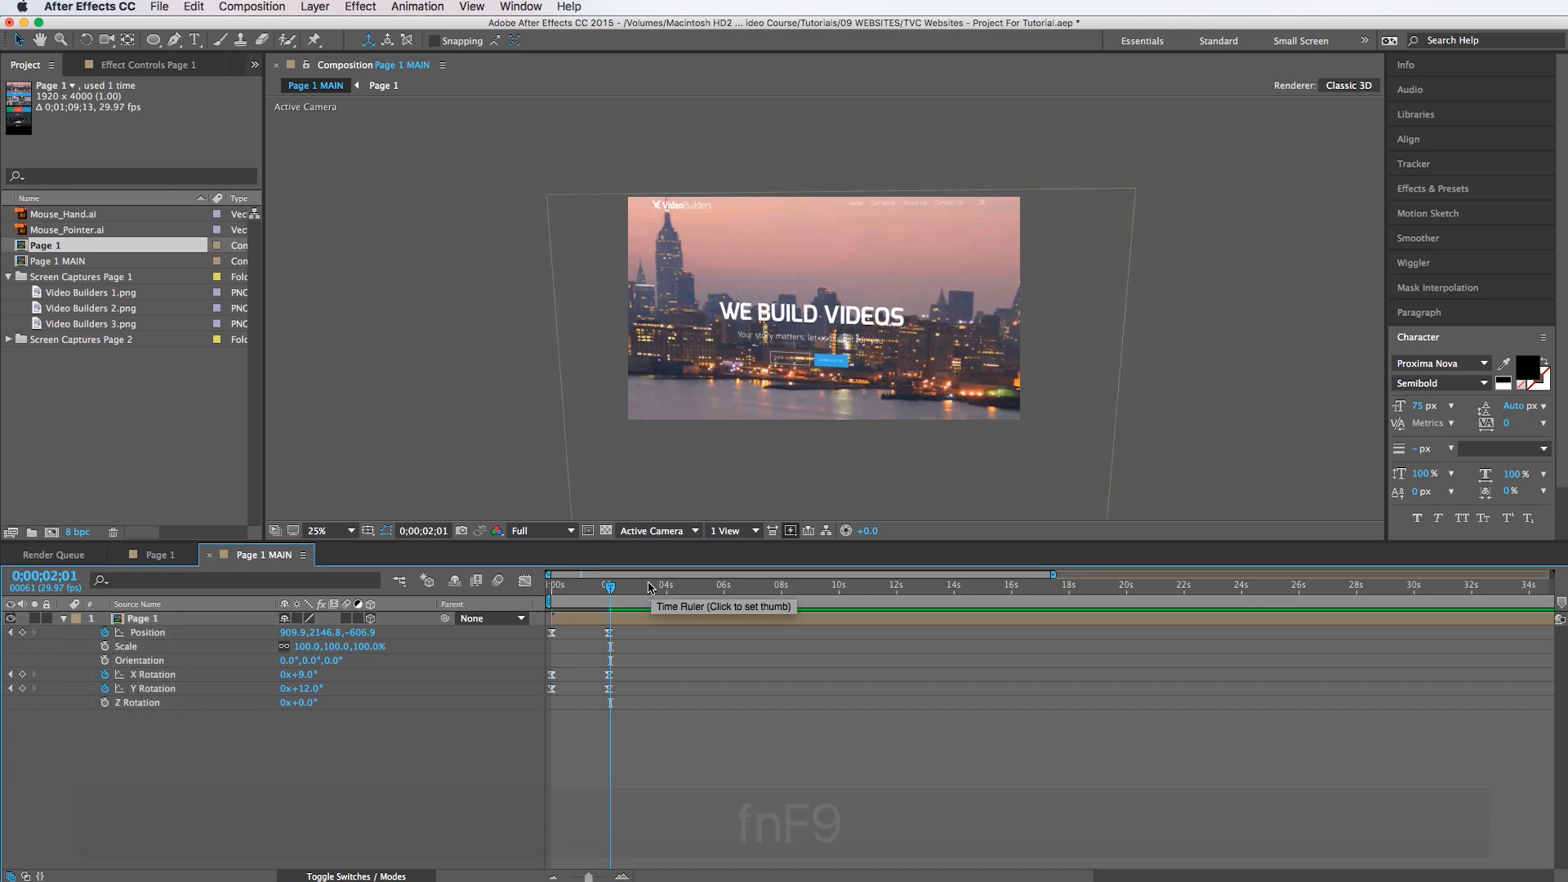
click(646, 585)
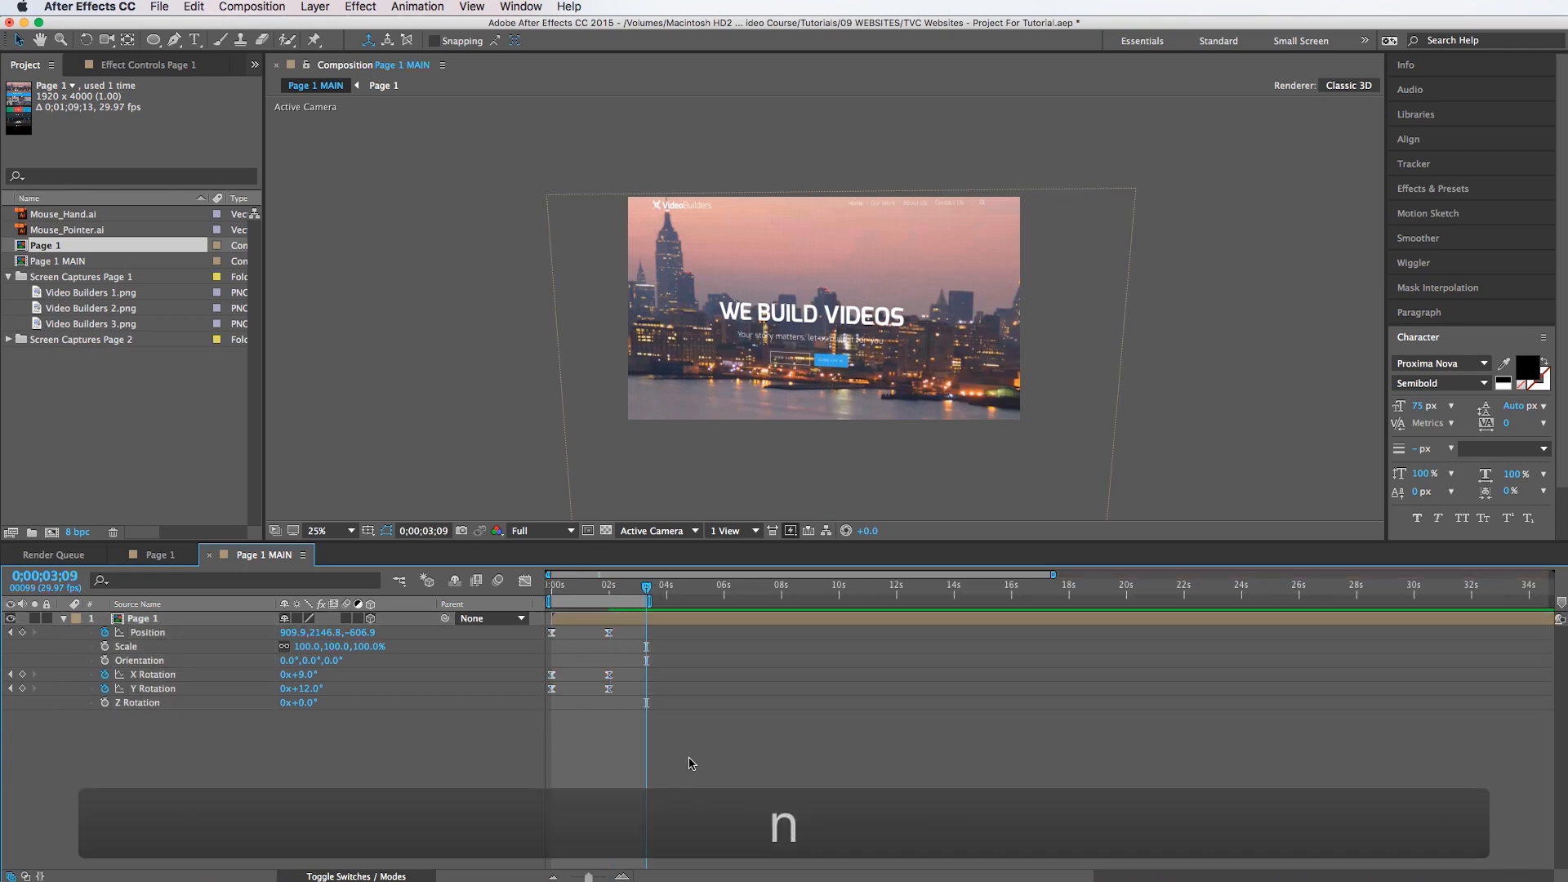
click(325, 529)
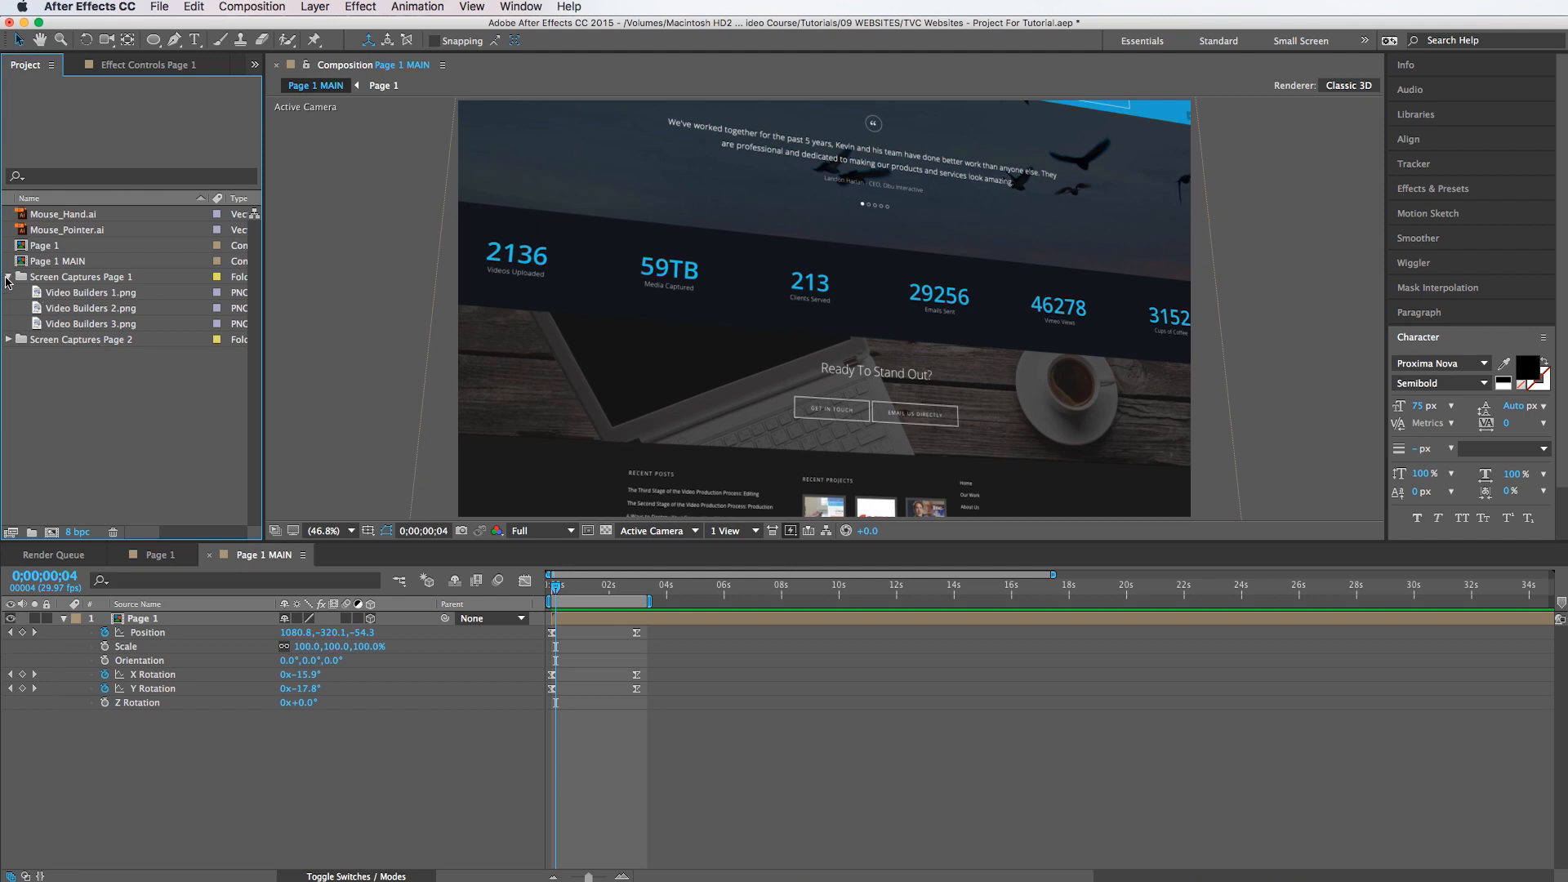
click(6, 277)
text(Page 2)
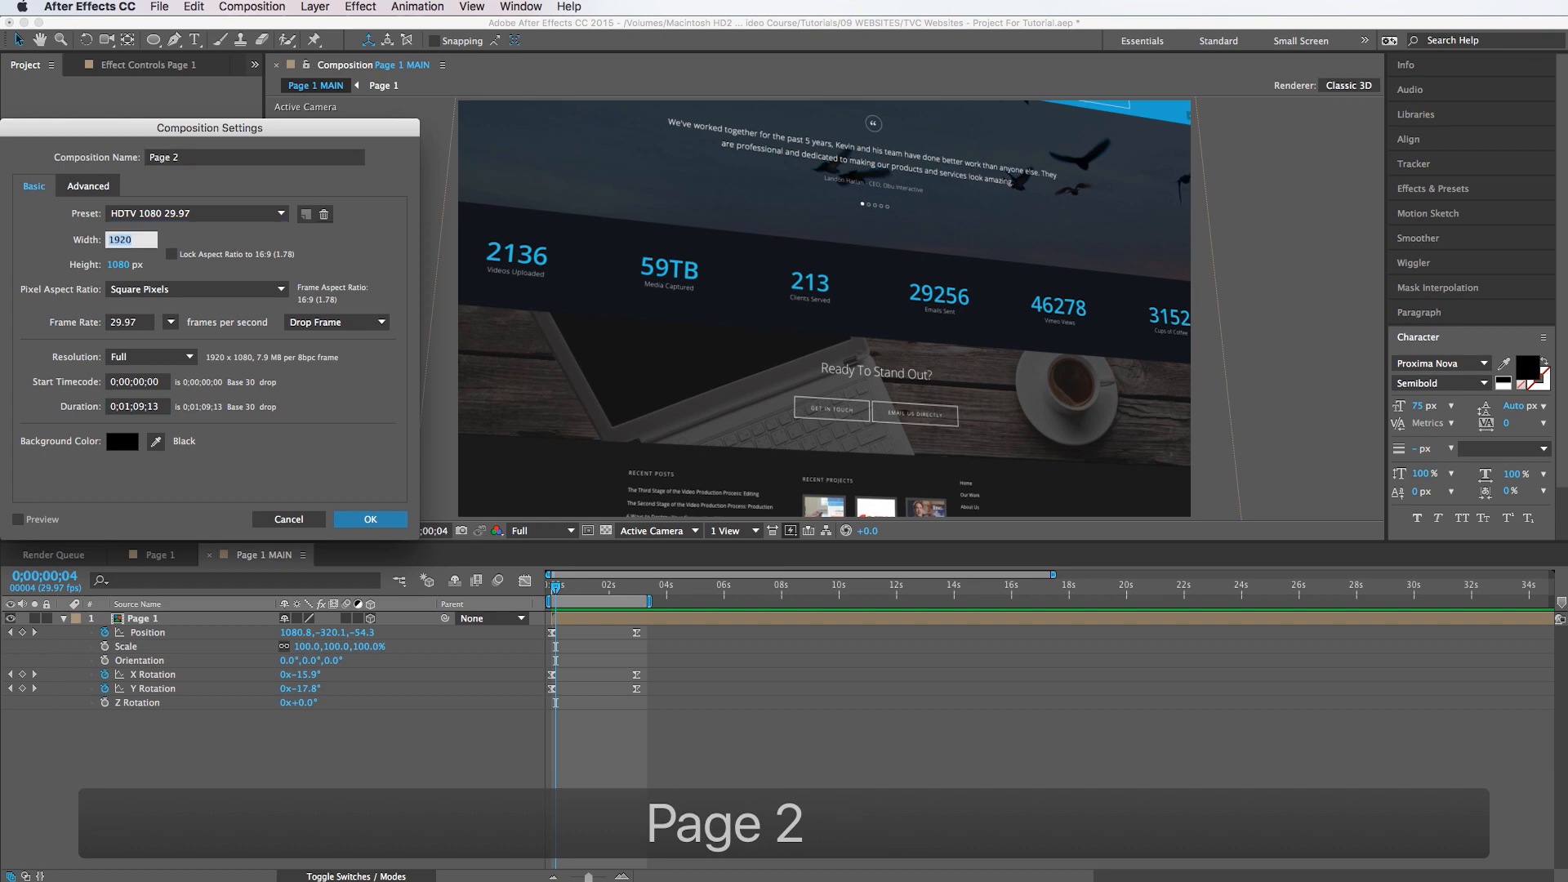
Step: Create the 1920×4000 Page 2 comp and stack Video Builders 4–6 screenshots vertically in it
text(4000)
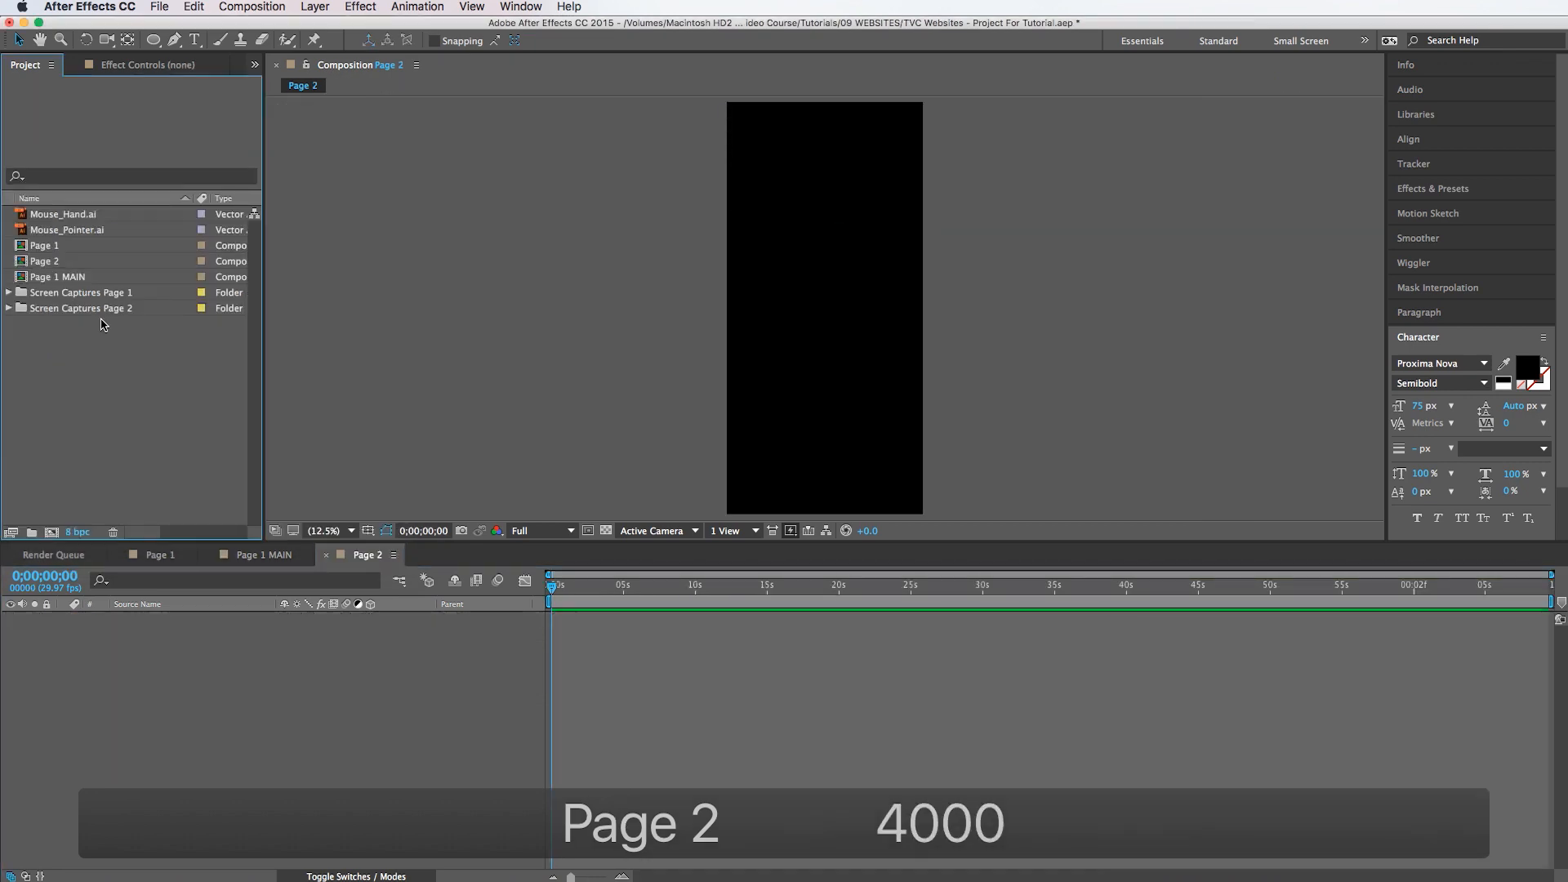
click(9, 309)
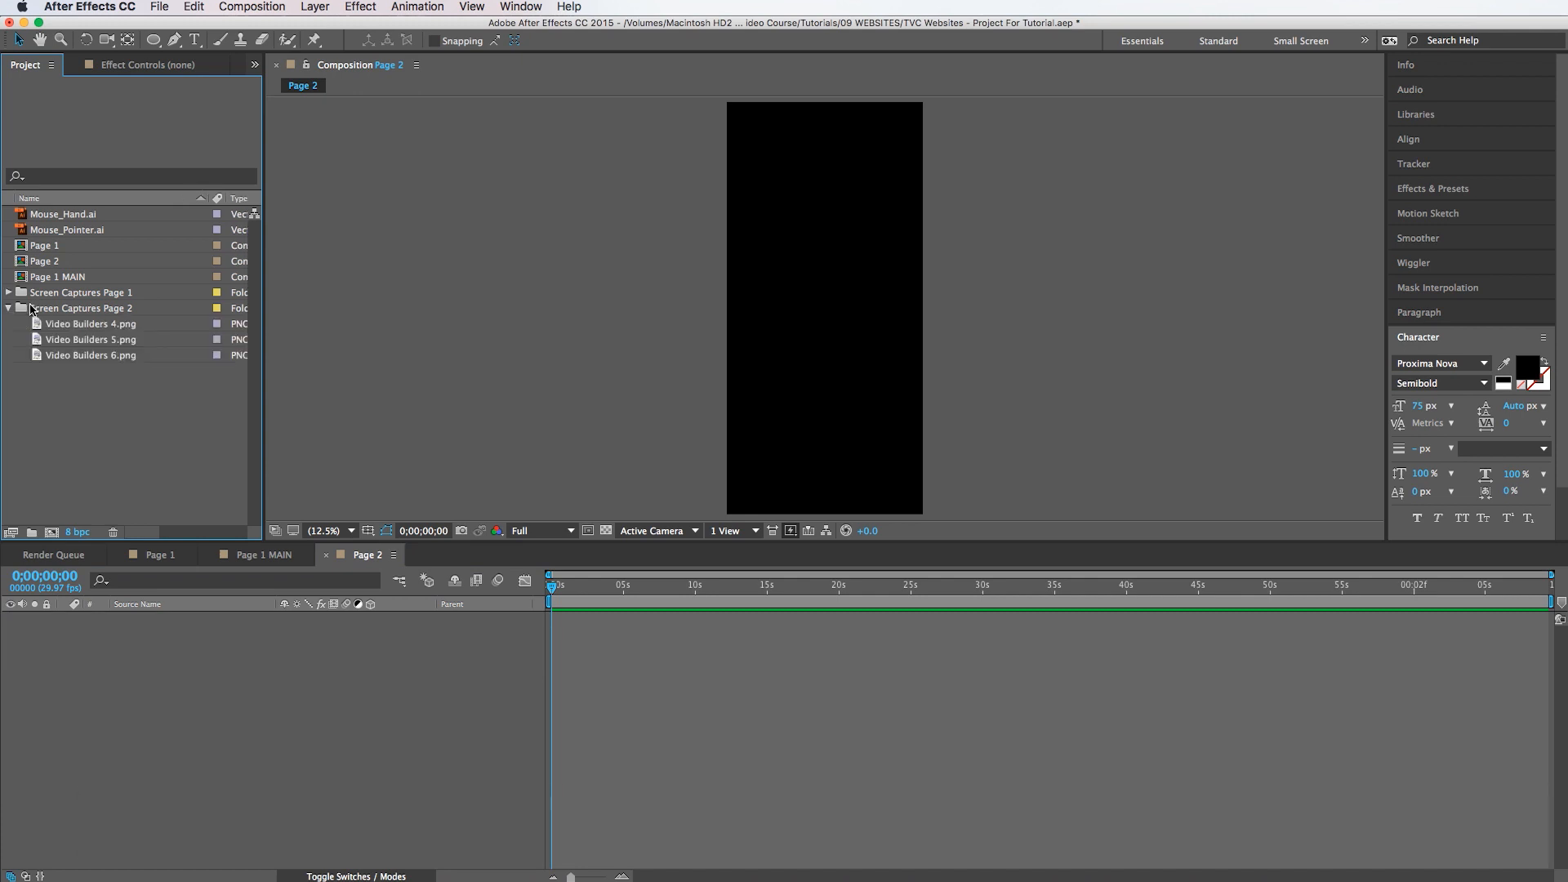
click(90, 323)
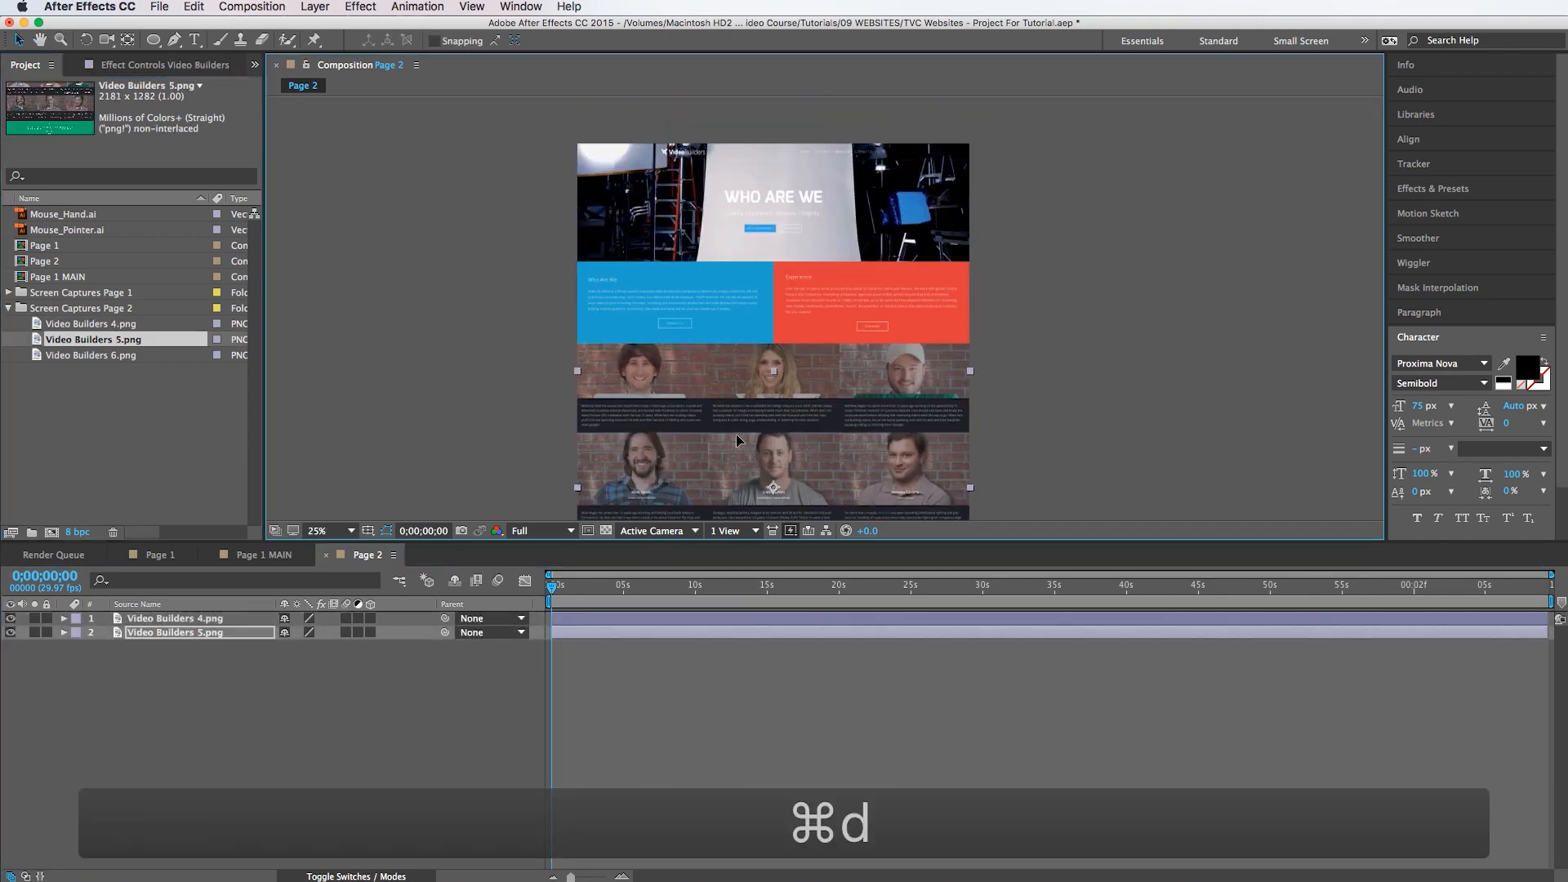
key(cmd+d)
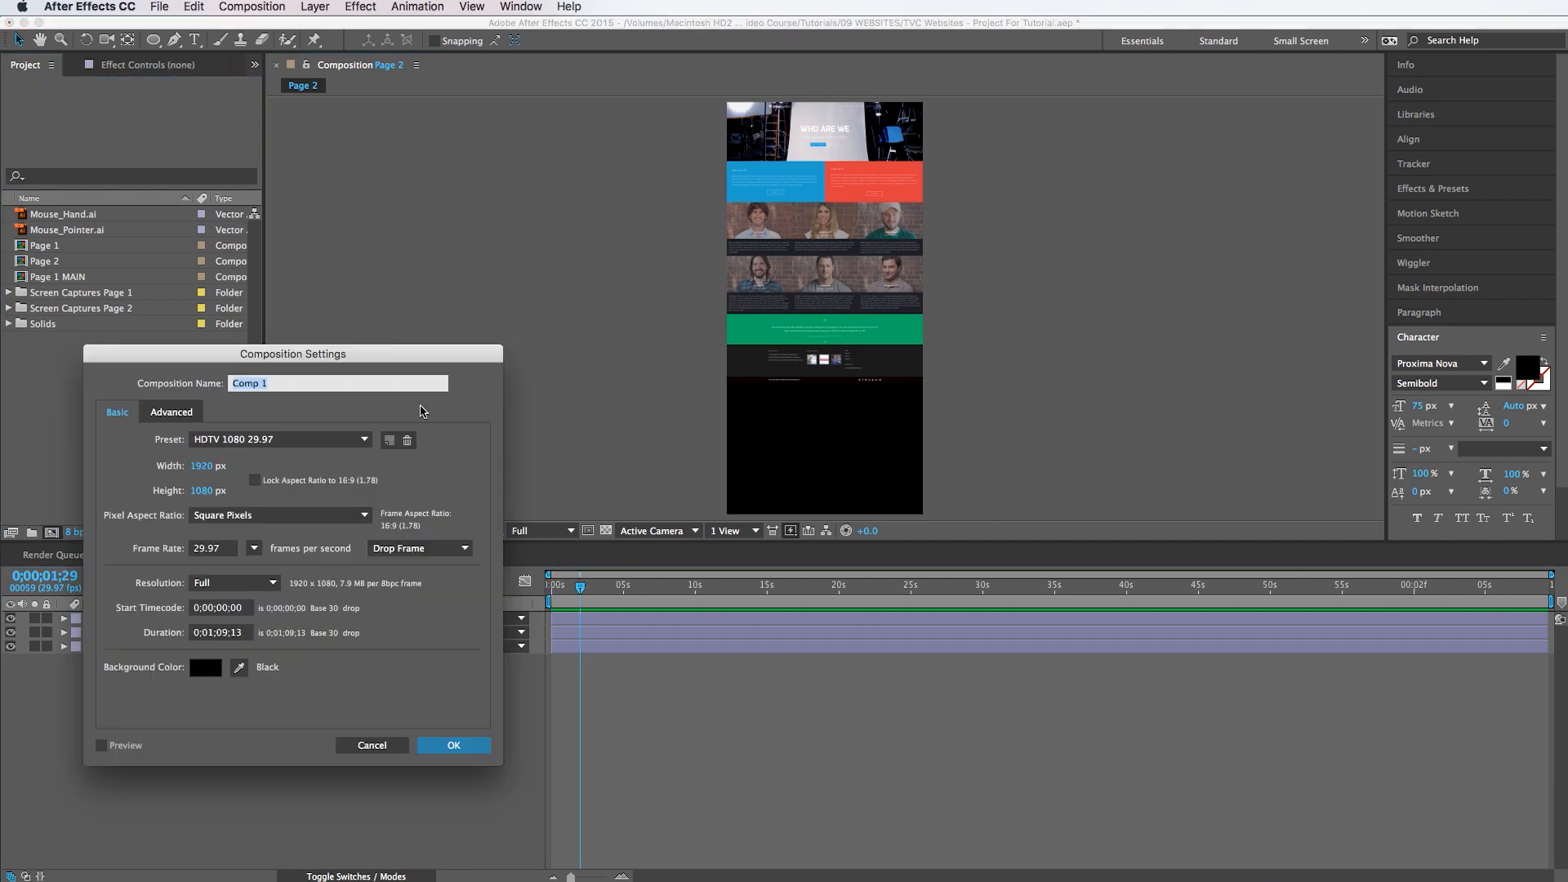
Step: Create a 1920×1080 composition named Page 2 MAIN
text(Page 2 M)
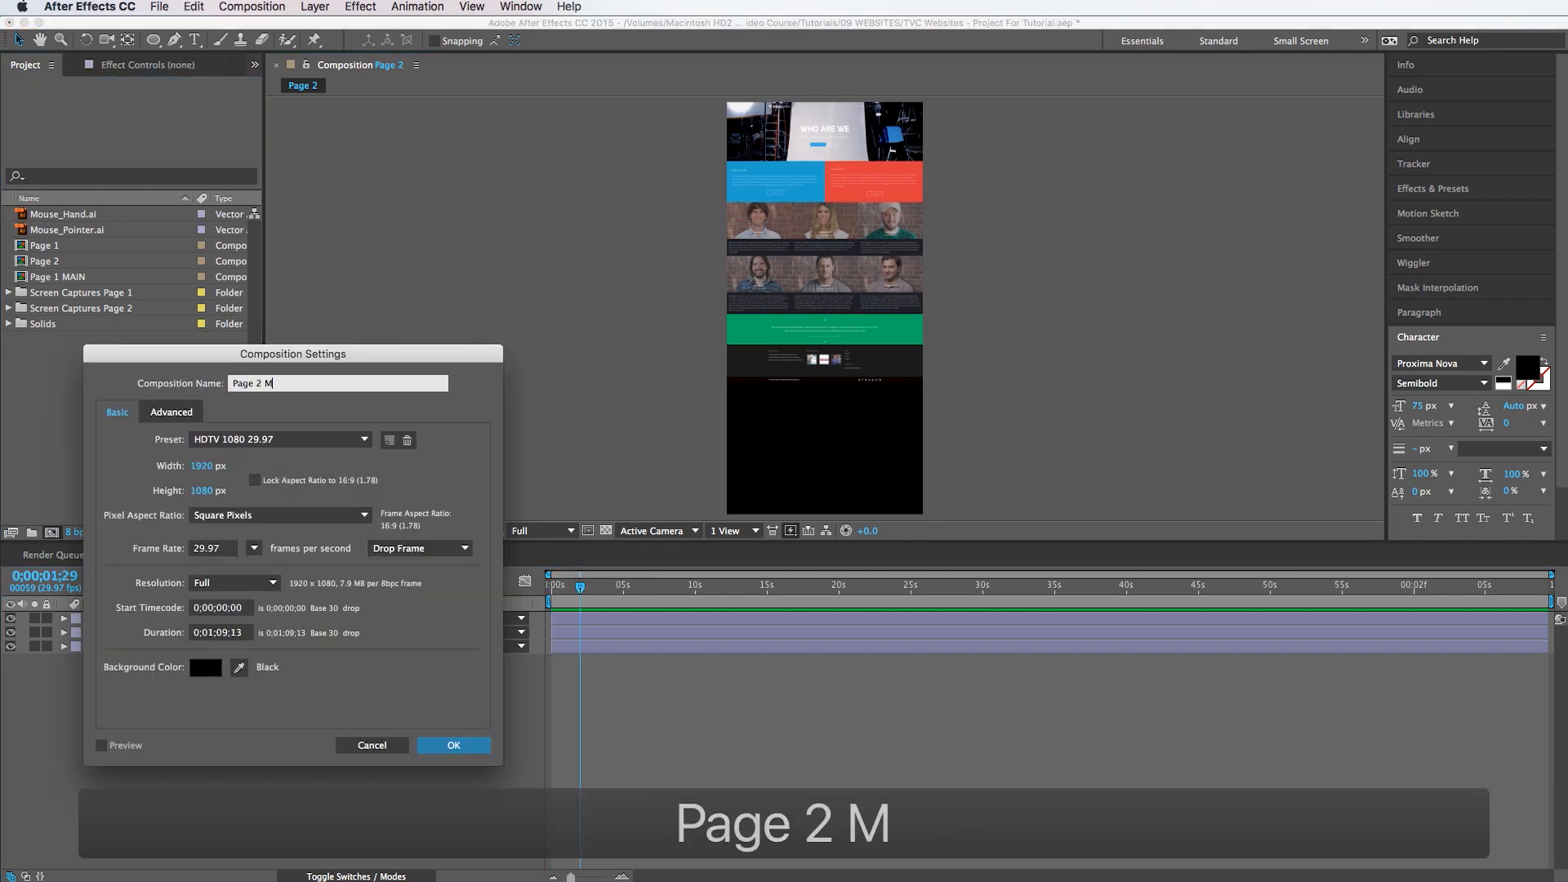
text(AIN)
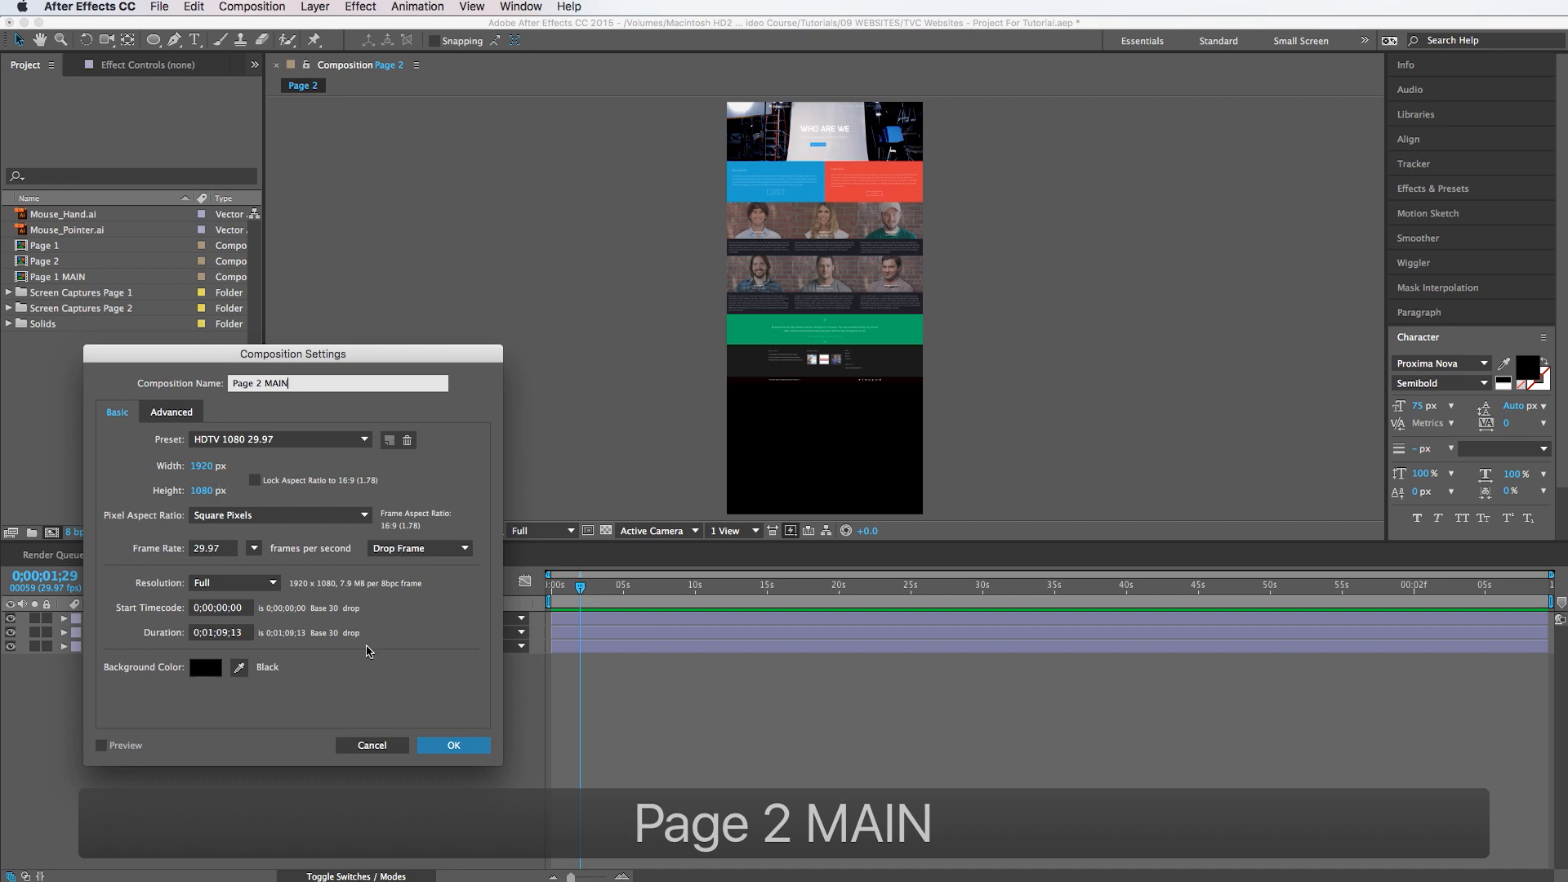
click(453, 745)
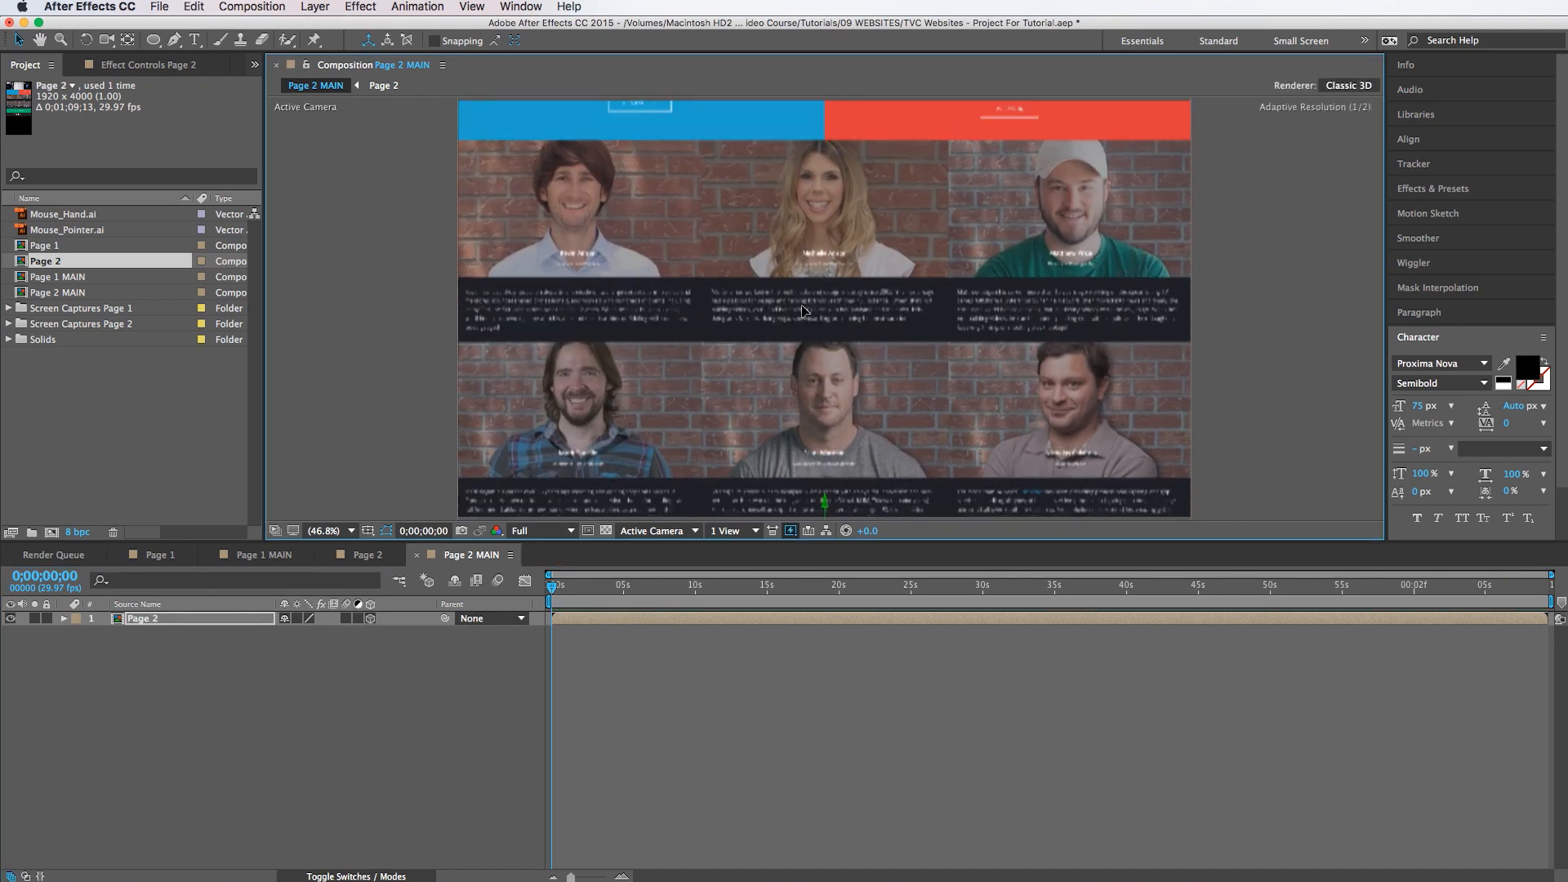
Step: Reveal Page 2's rotation and position to tilt it 11° on X and −12° on Y
key(cmd+z)
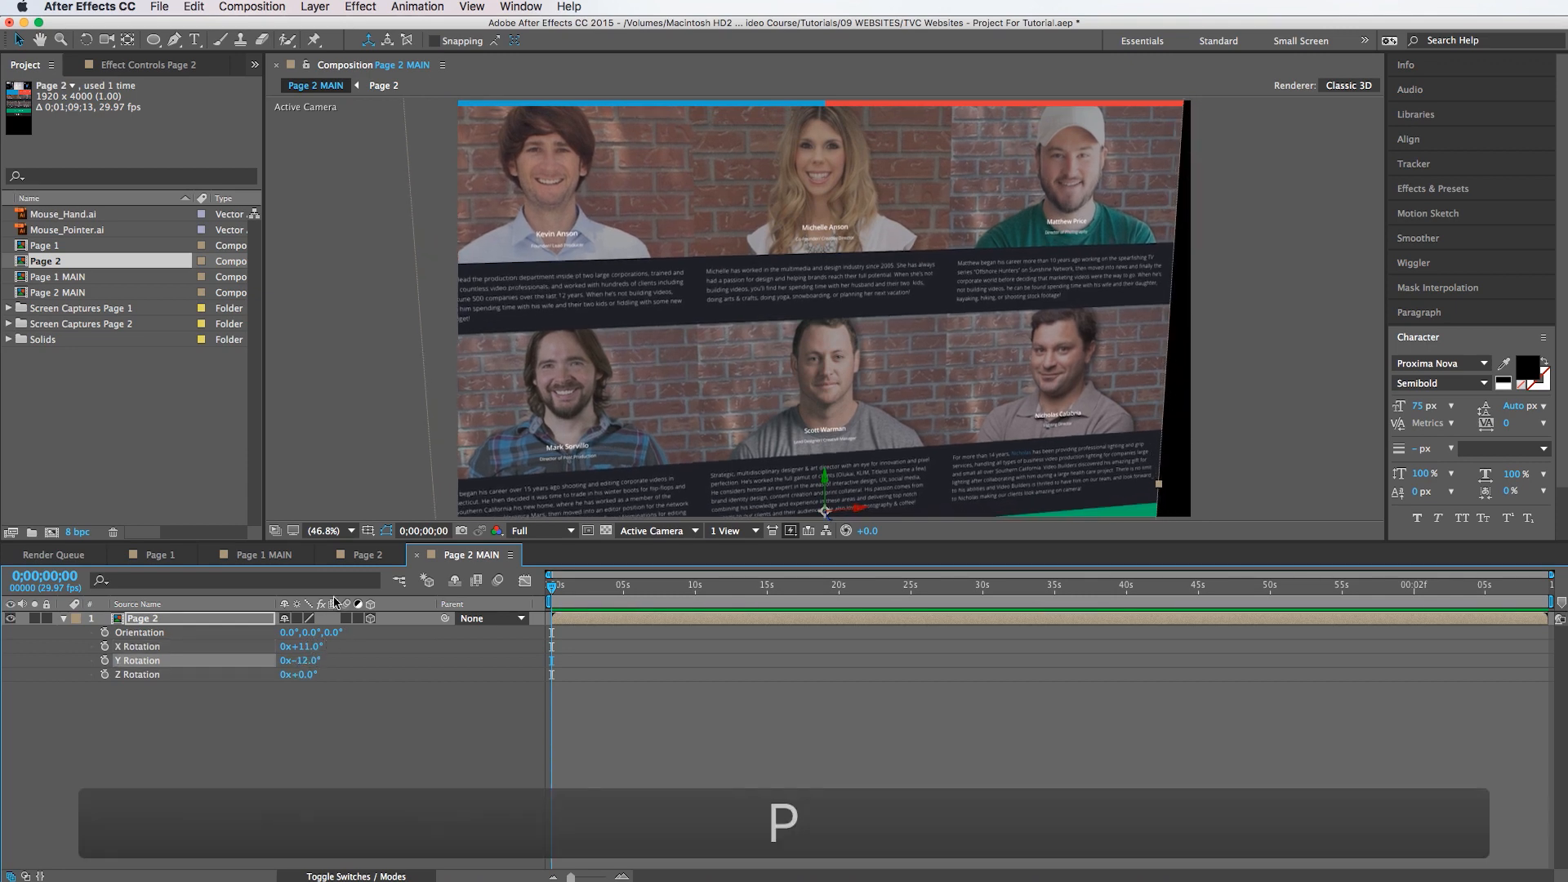
key(p)
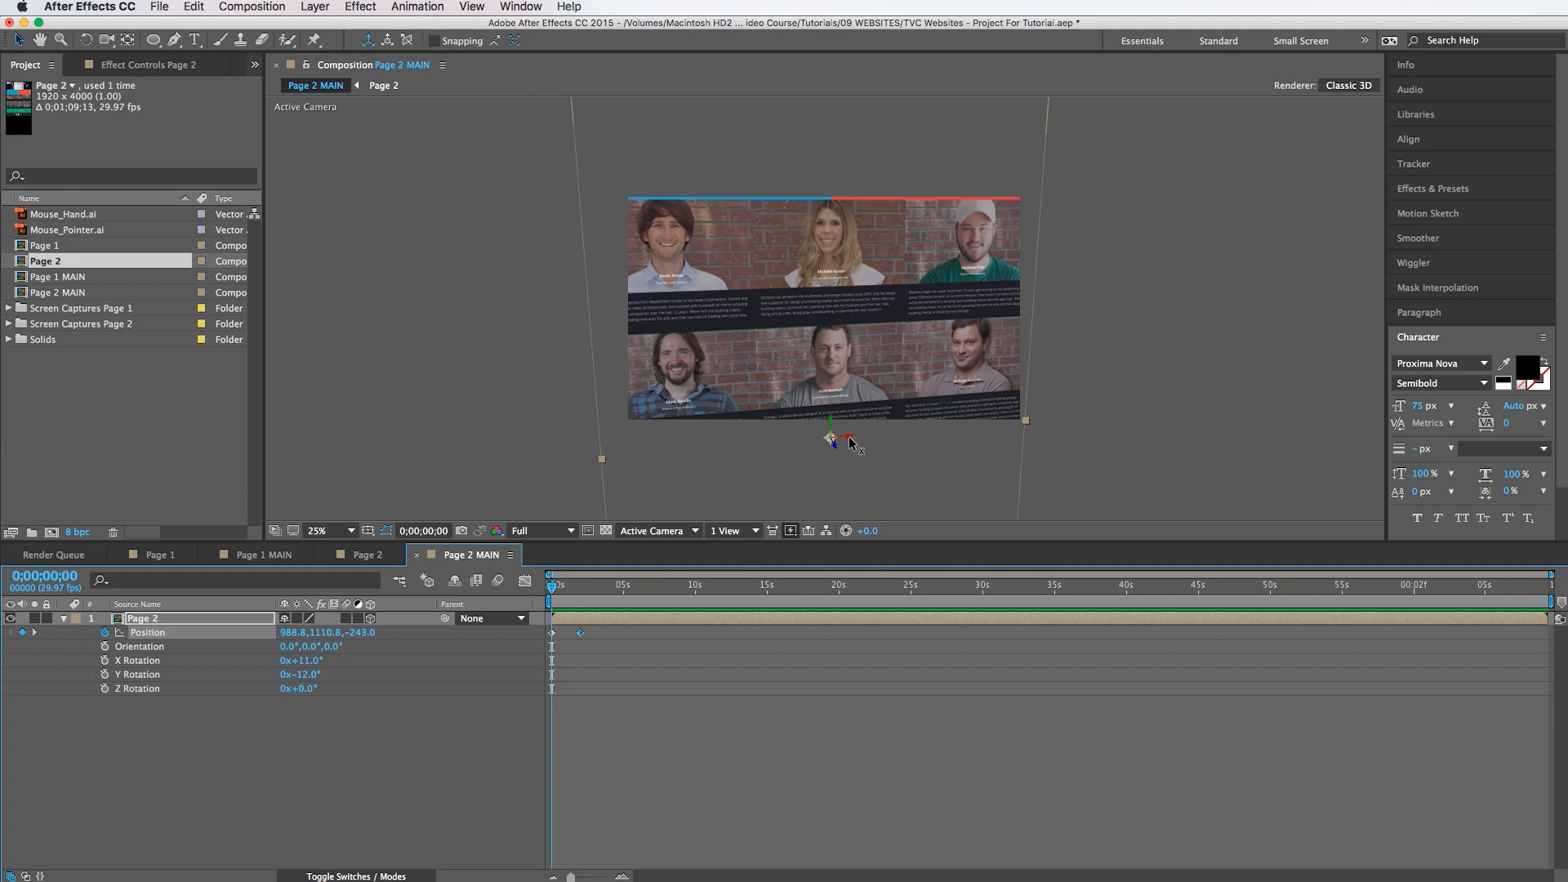
Step: Reposition Page 2 in 3D space and keyframe its position at three seconds
drag(850, 445, 1225, 399)
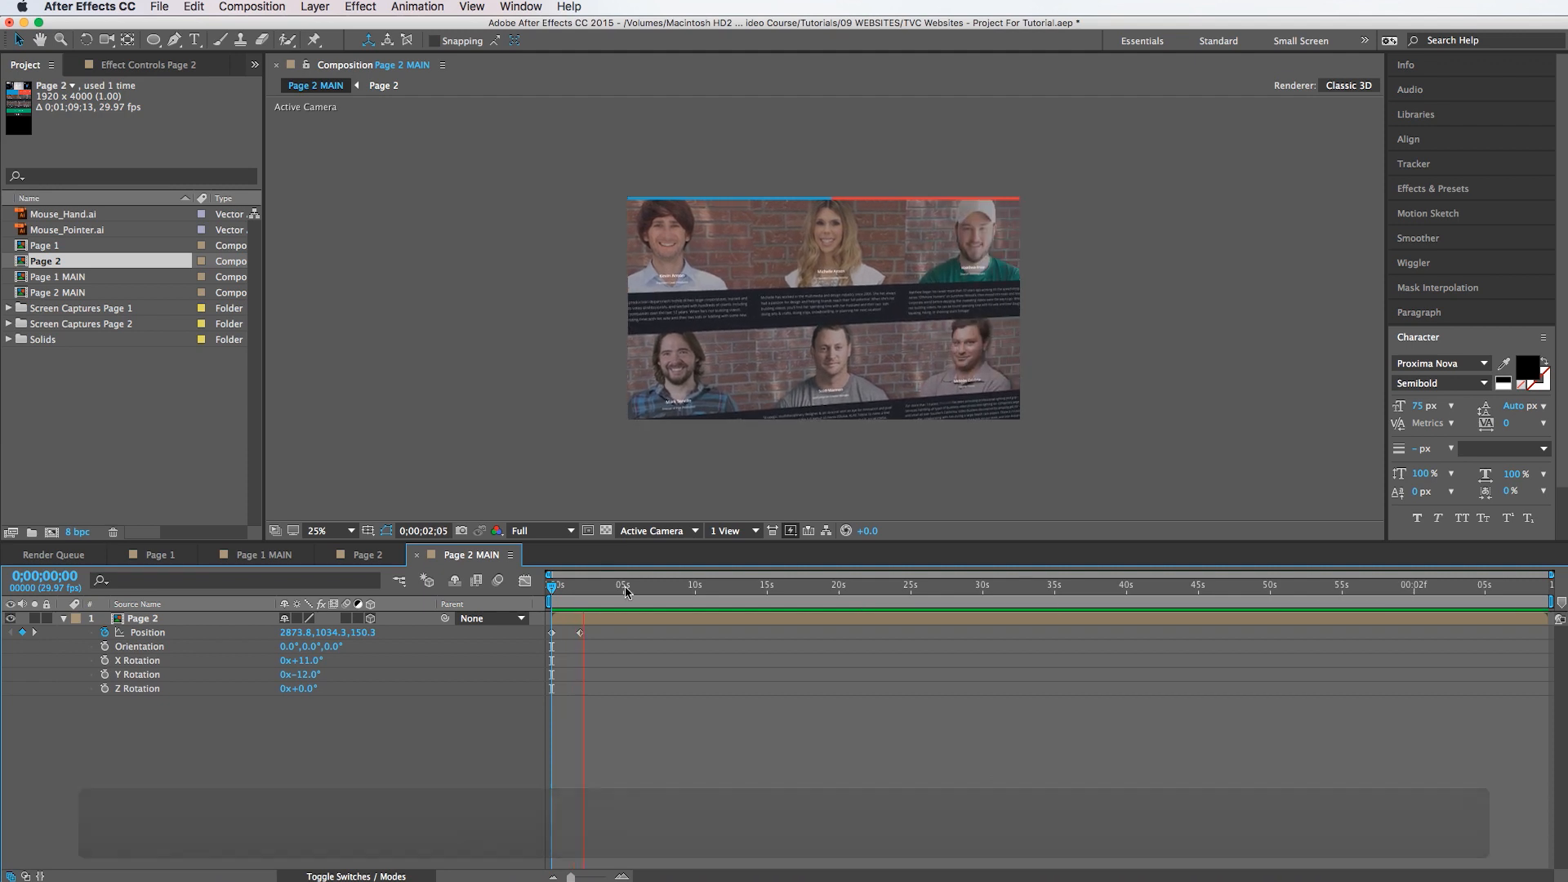
right_click(580, 632)
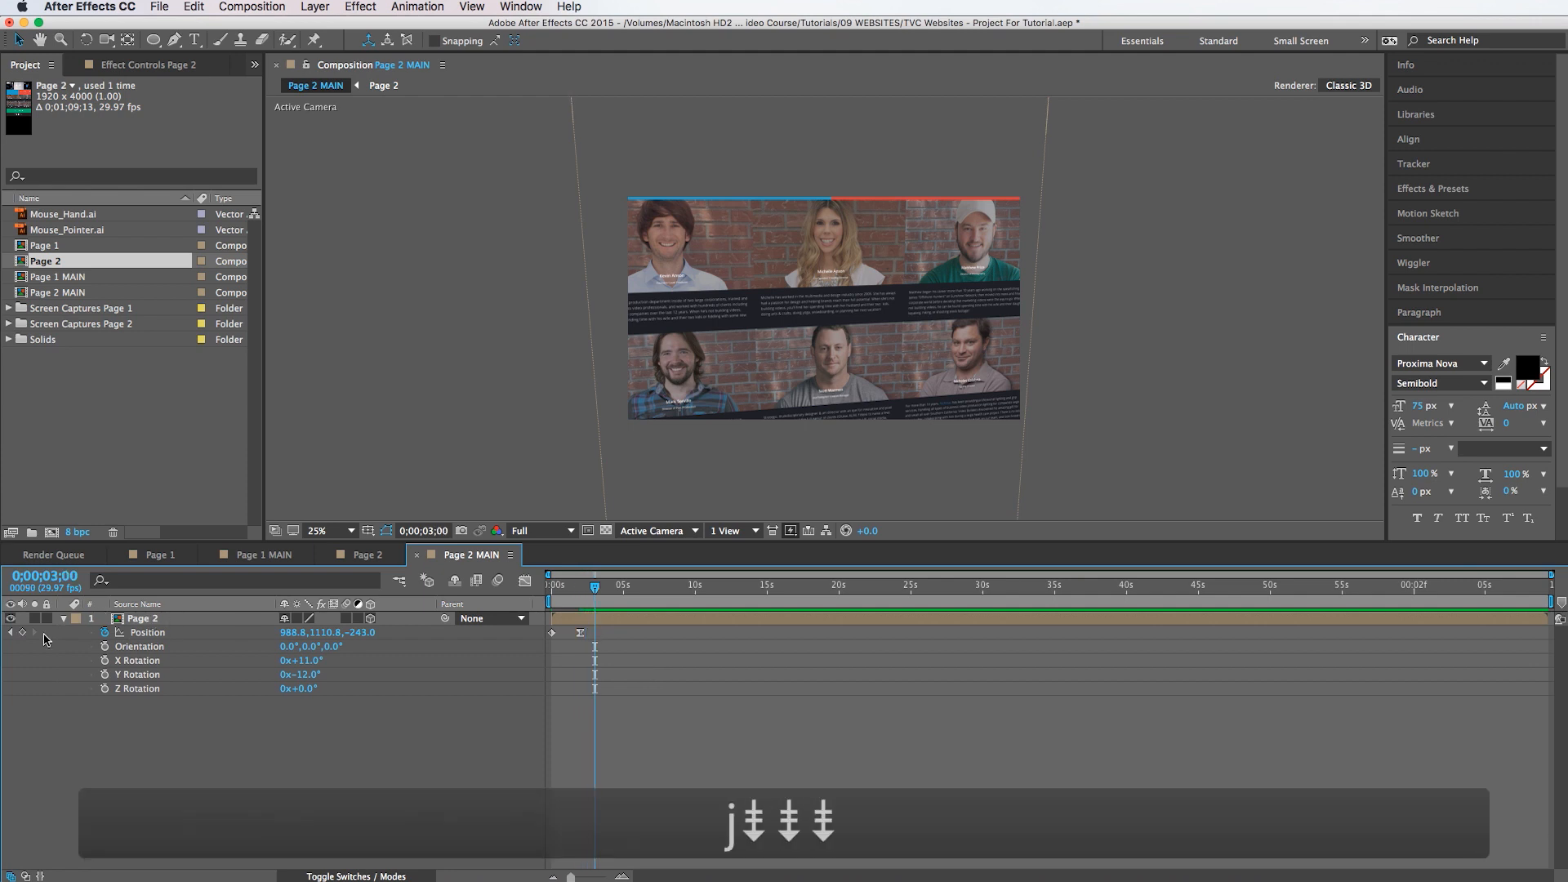
click(147, 632)
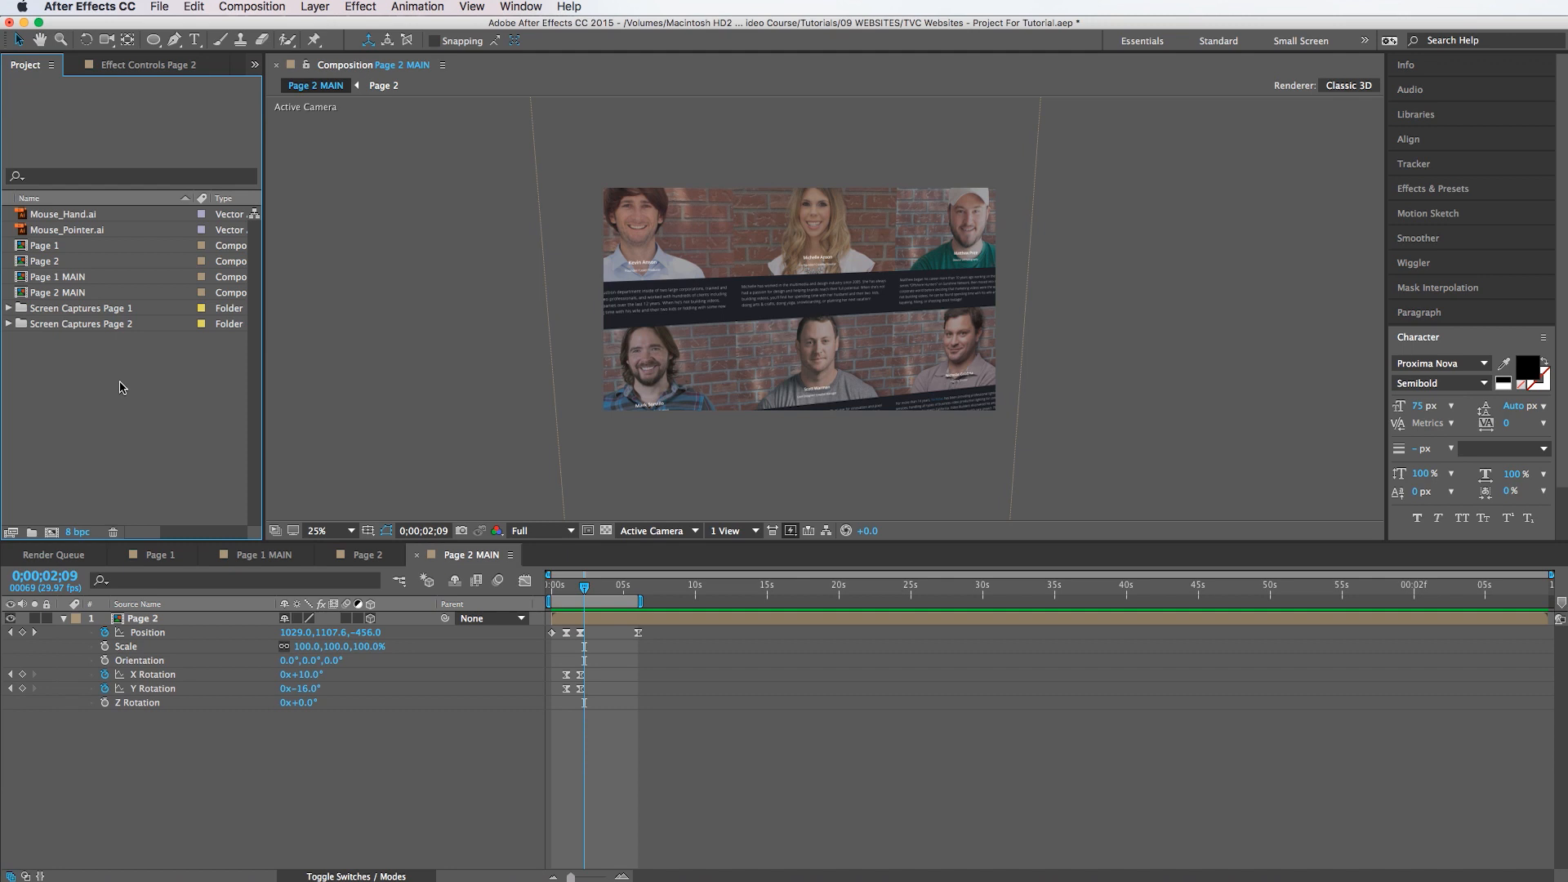
Step: Create an empty 1920×1080 composition named FINAL
key(cmd+n)
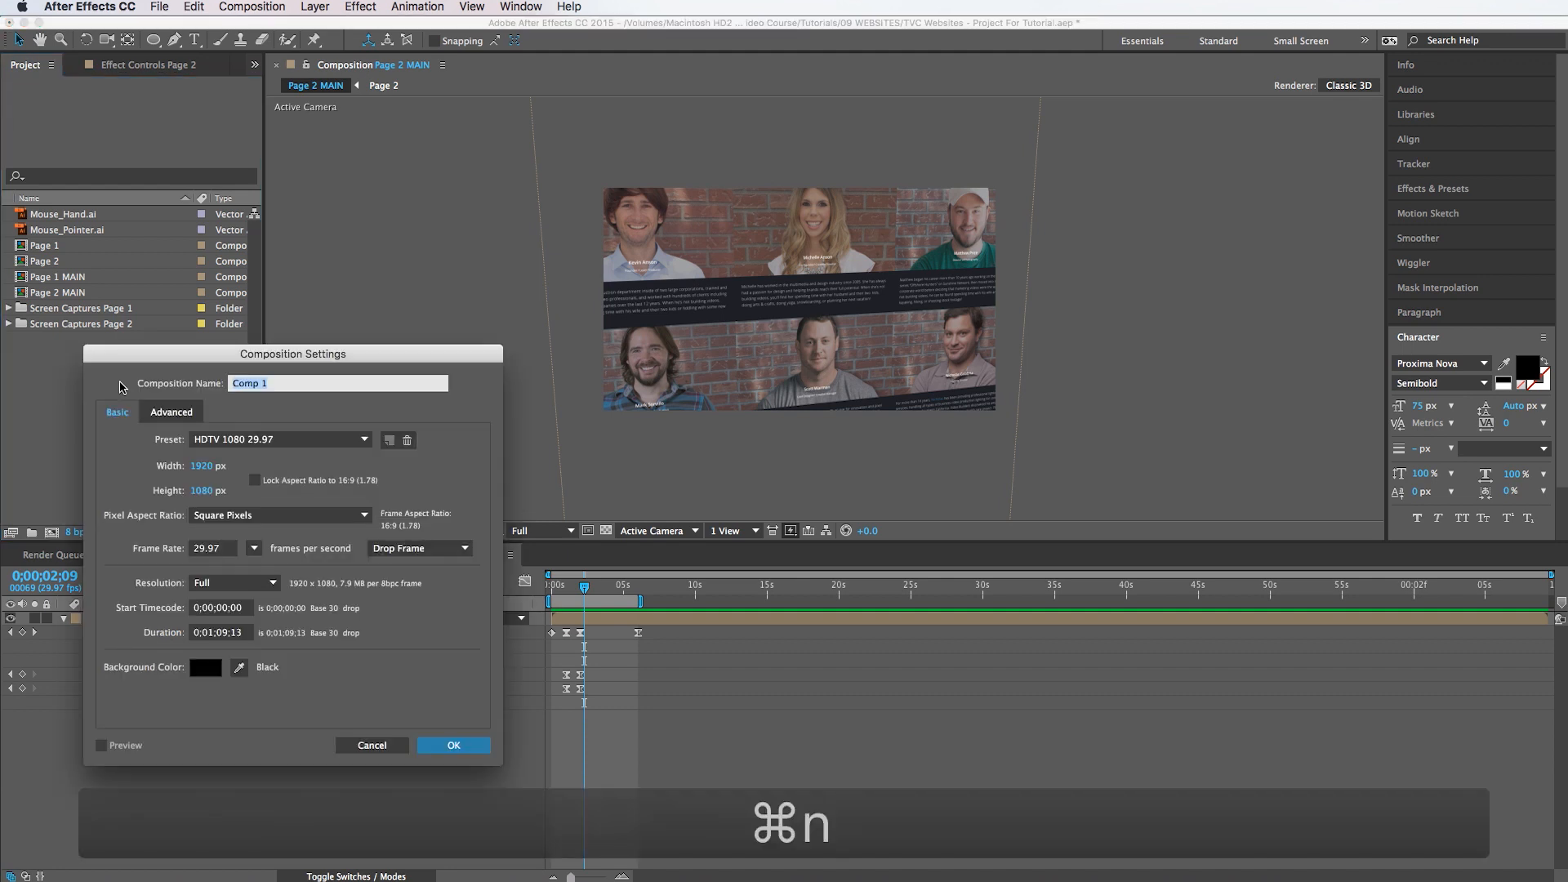
text(FINAL)
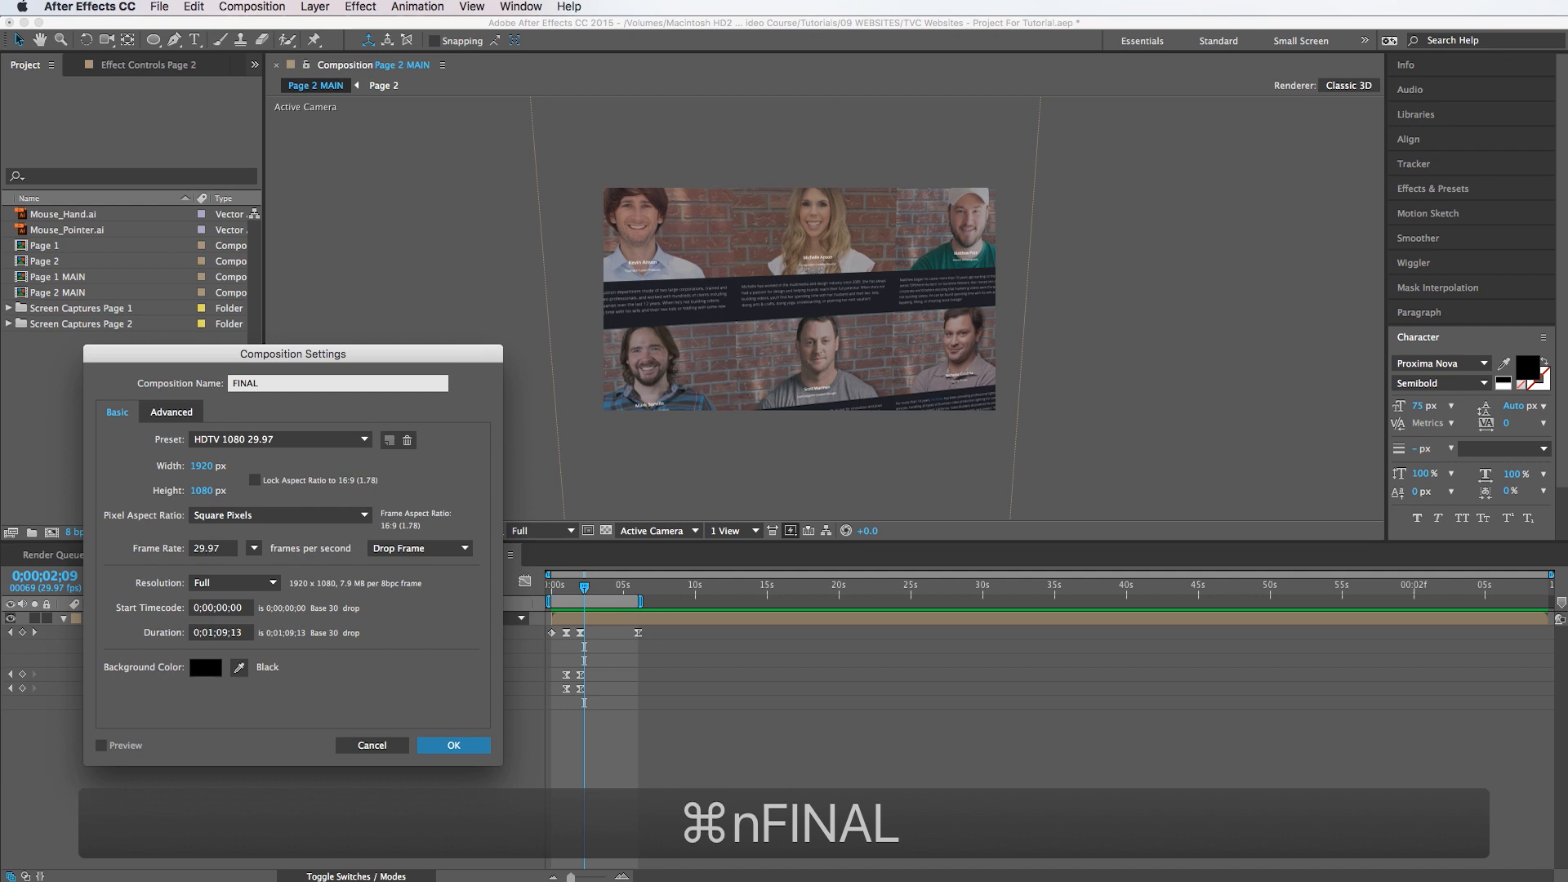
click(453, 745)
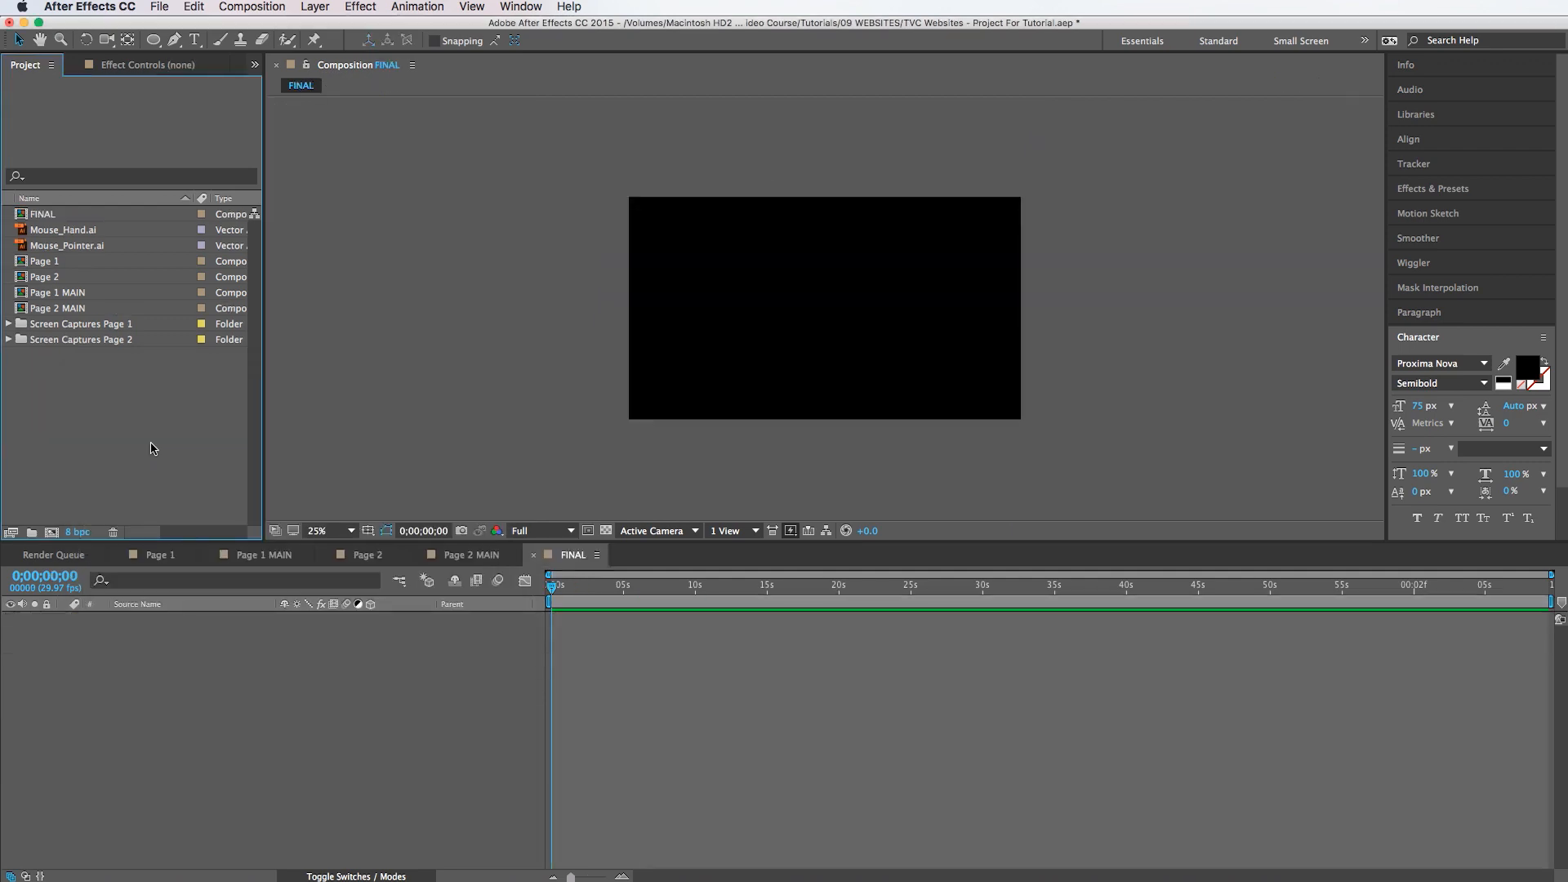
mouse_move(75, 292)
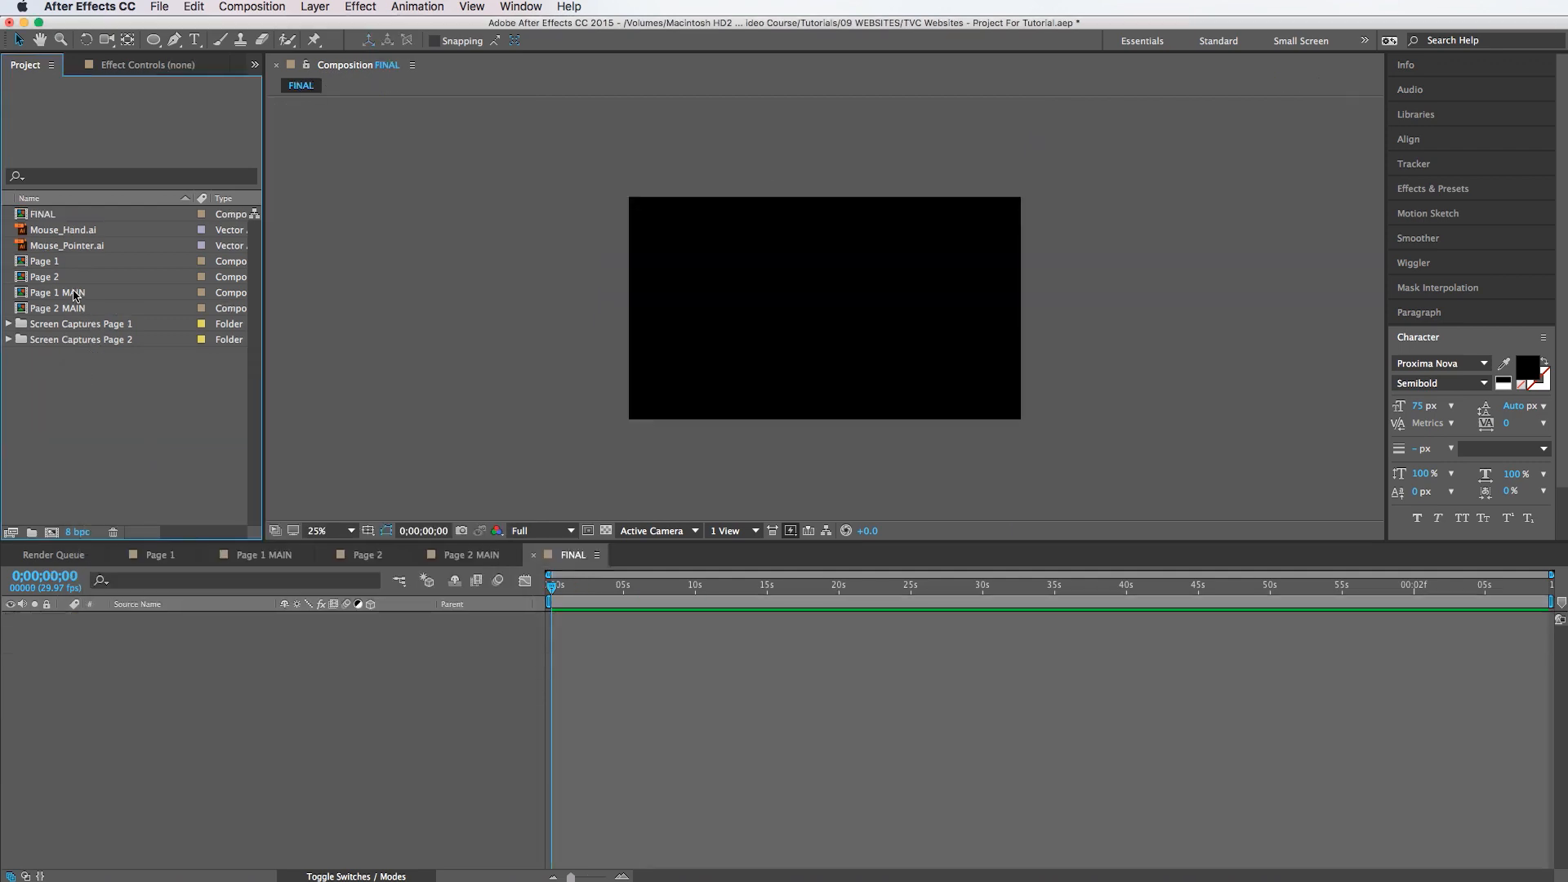
Step: Nest Page 1 MAIN and Page 2 MAIN into FINAL and set the viewer magnification to Fit
double_click(55, 293)
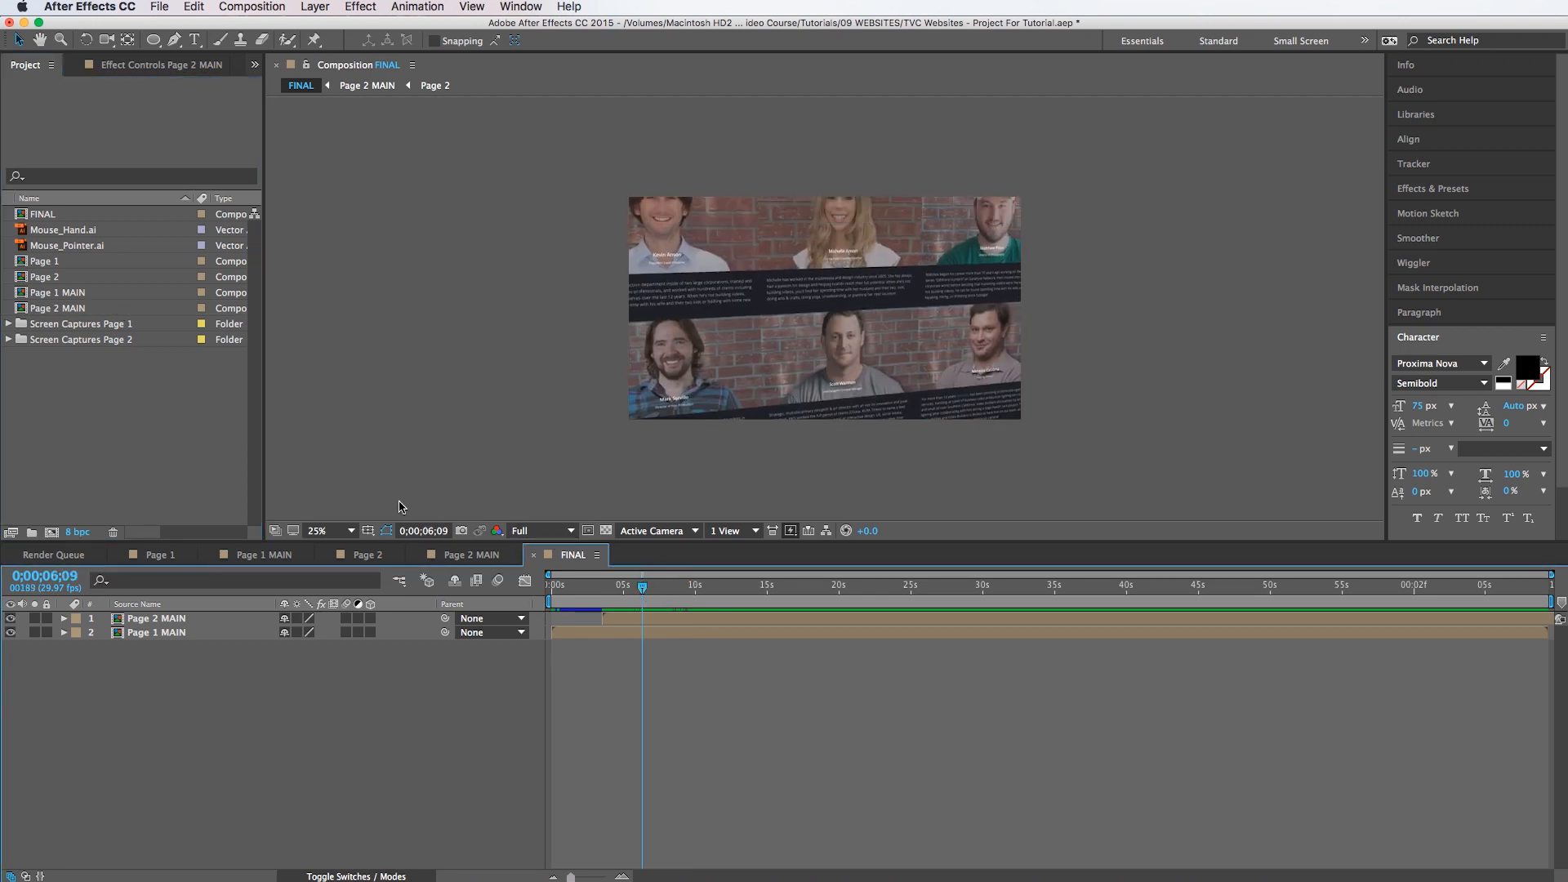
click(330, 530)
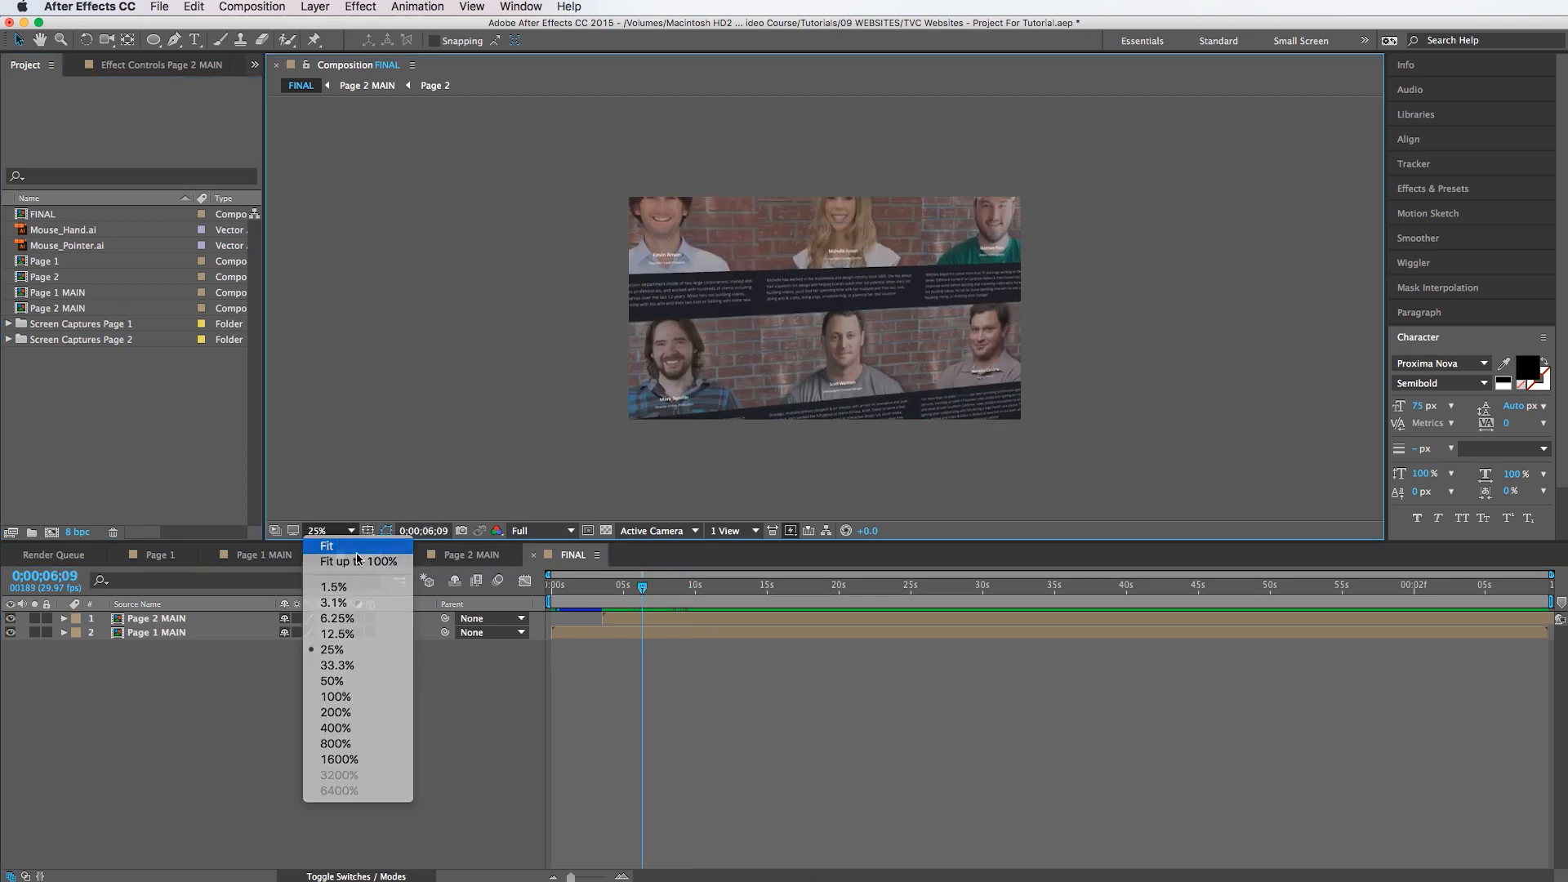
click(326, 545)
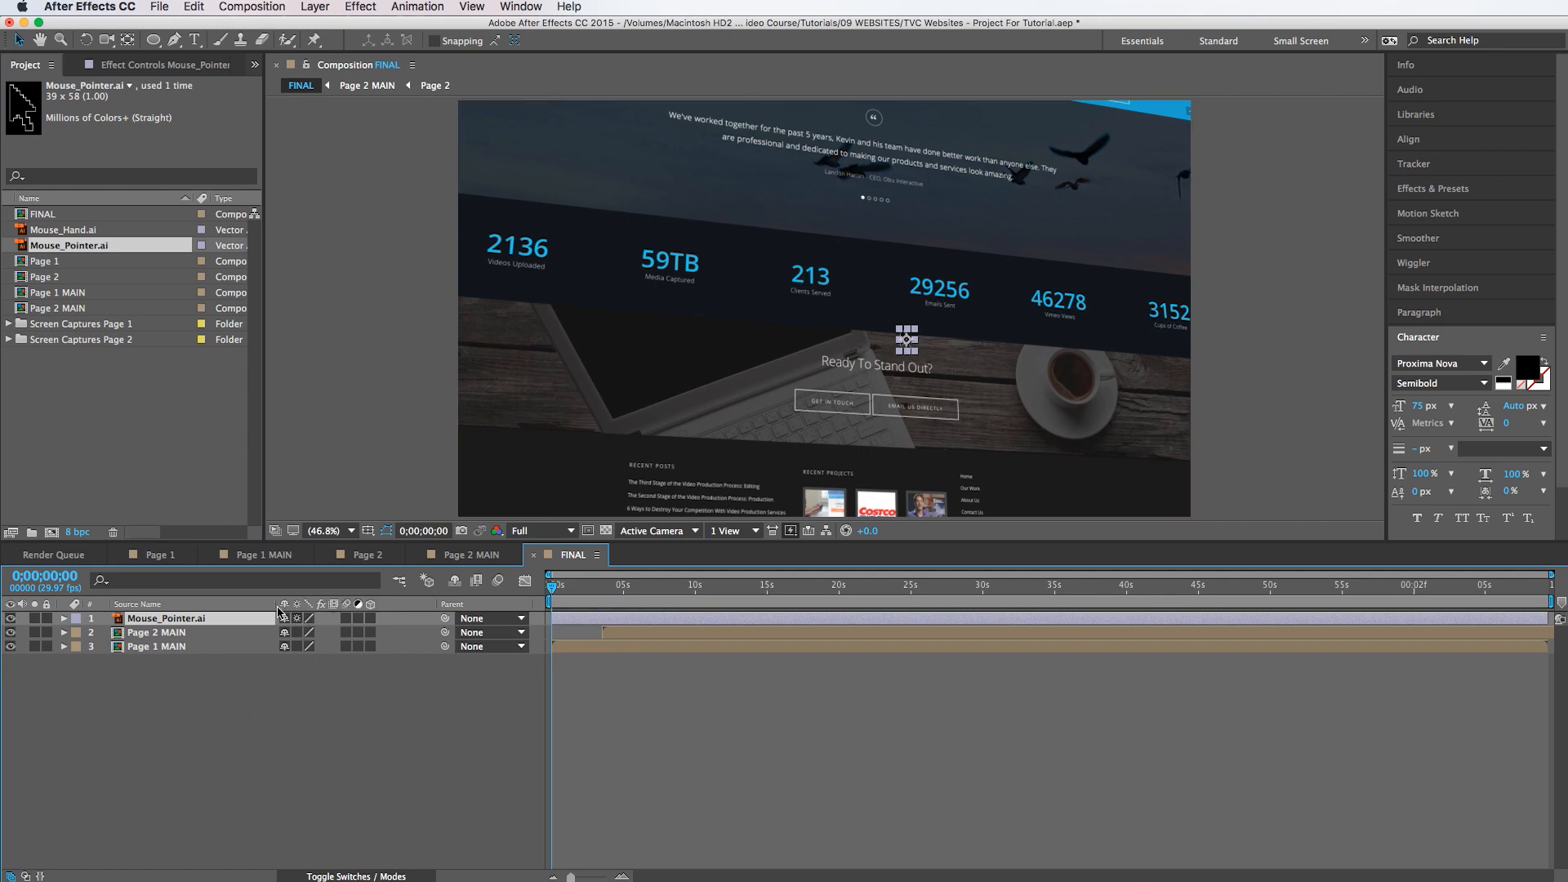
Step: Scale the Mouse_Pointer layer to 440% and add a Perspective Drop Shadow effect
key(s)
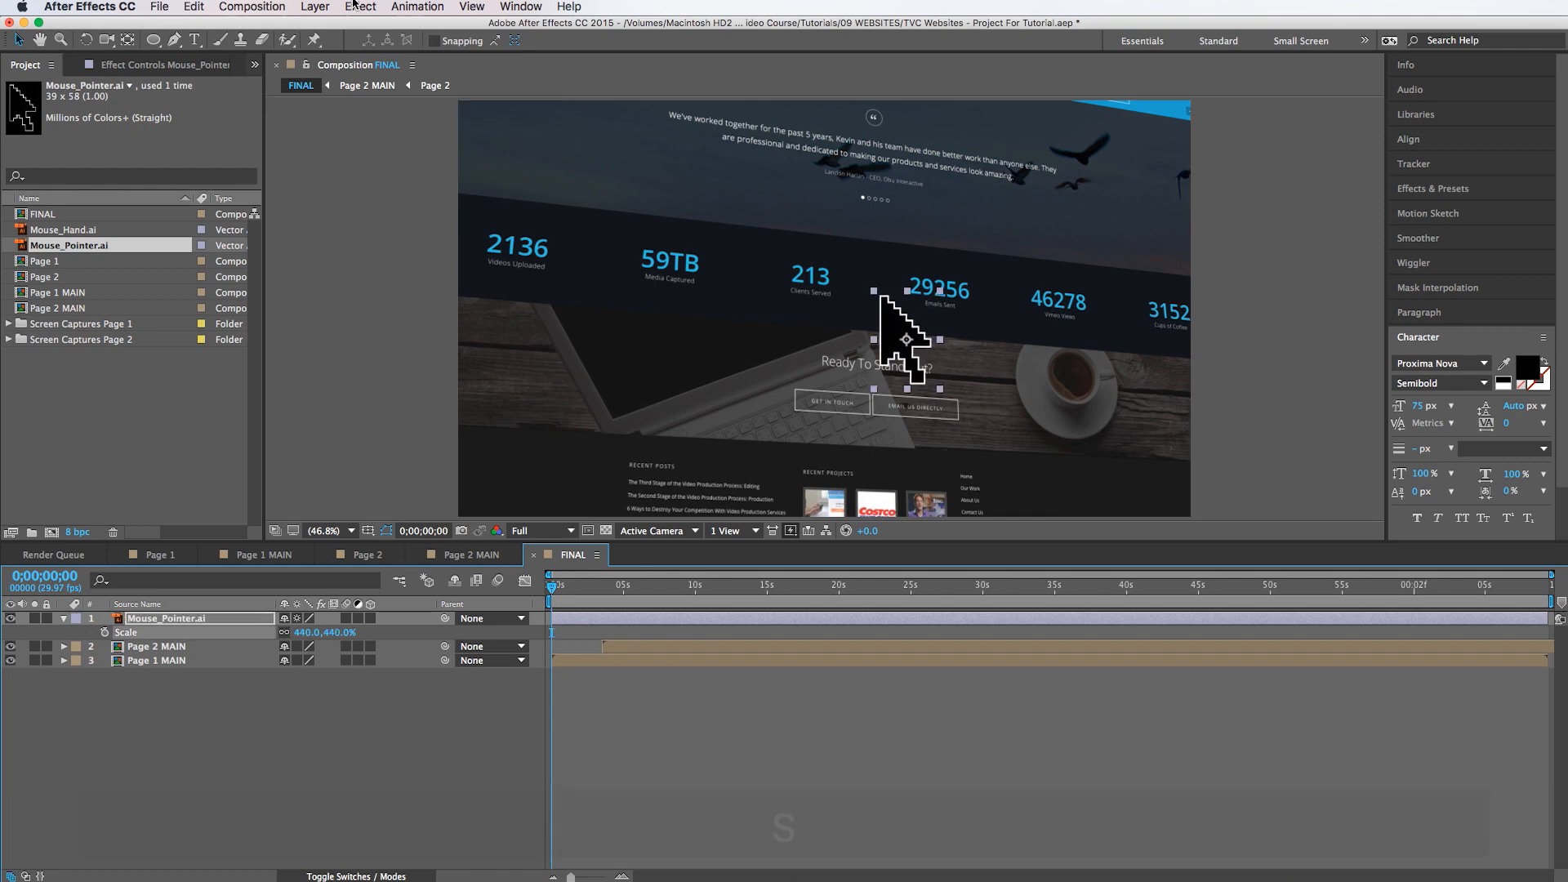
click(359, 7)
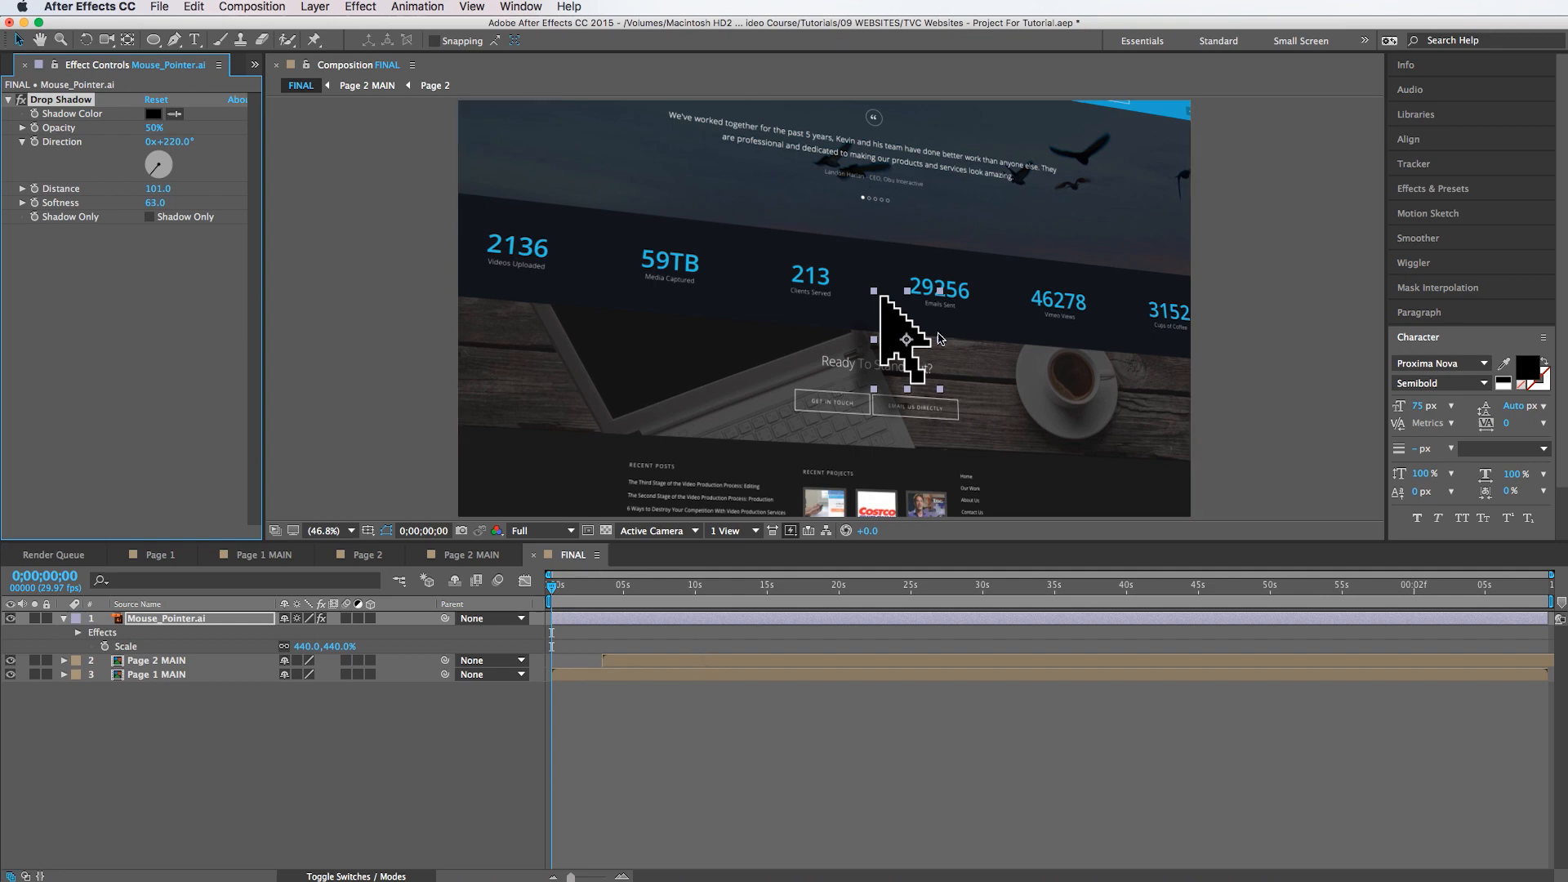
mouse_move(910, 330)
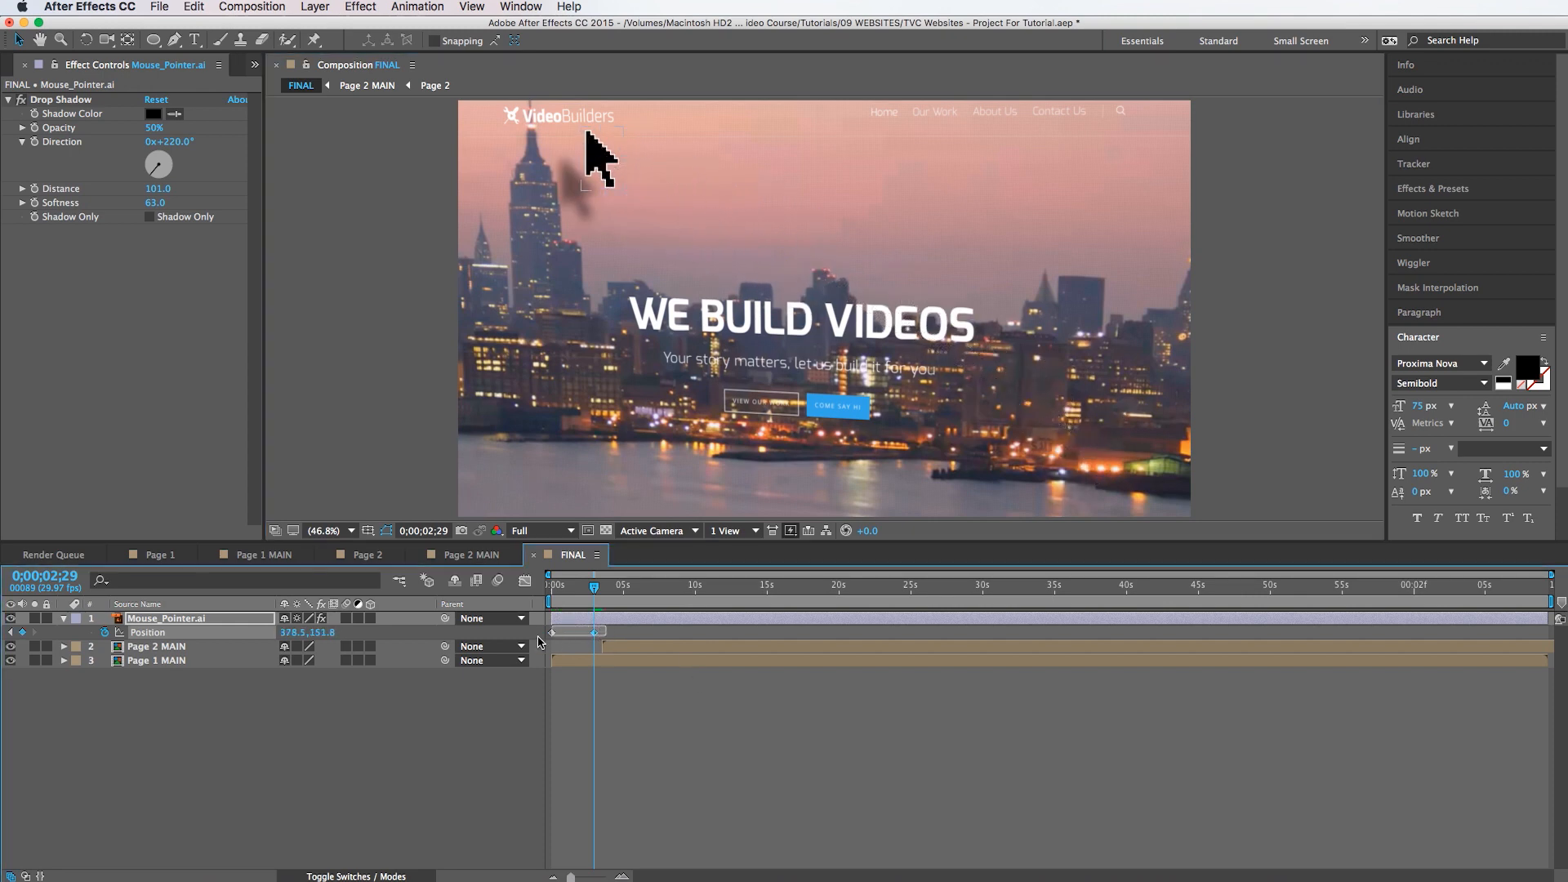
Step: Keyframe the pointer's Position so it moves across the pages over about ten seconds
right_click(599, 631)
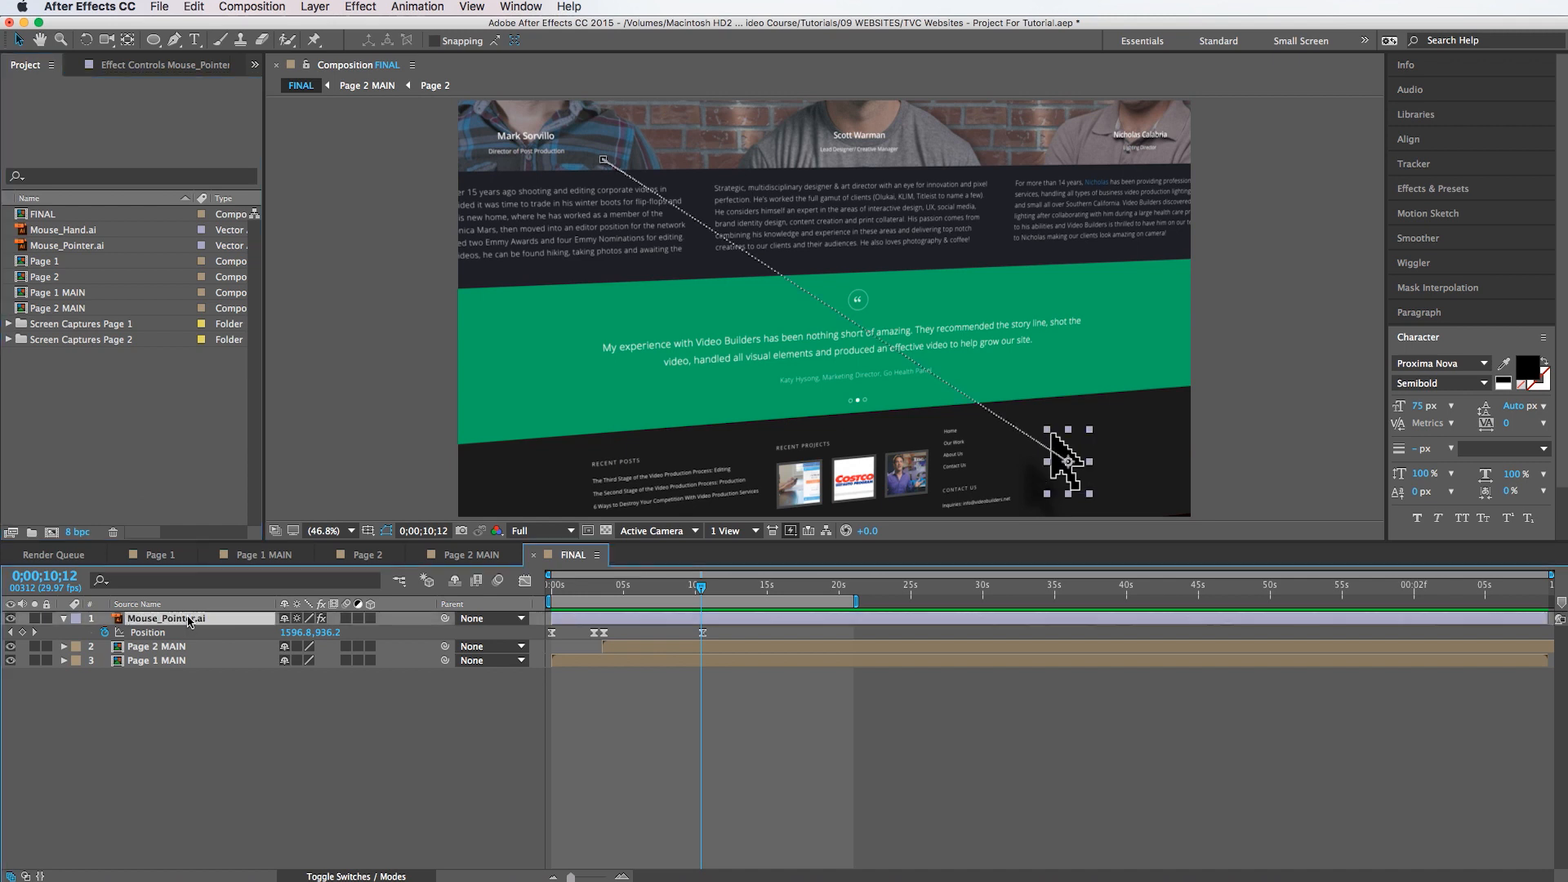
Step: Replace Mouse_Pointer.ai with Mouse_Hand.ai, keeping its keyframes and shadow, and scrub to check
click(67, 230)
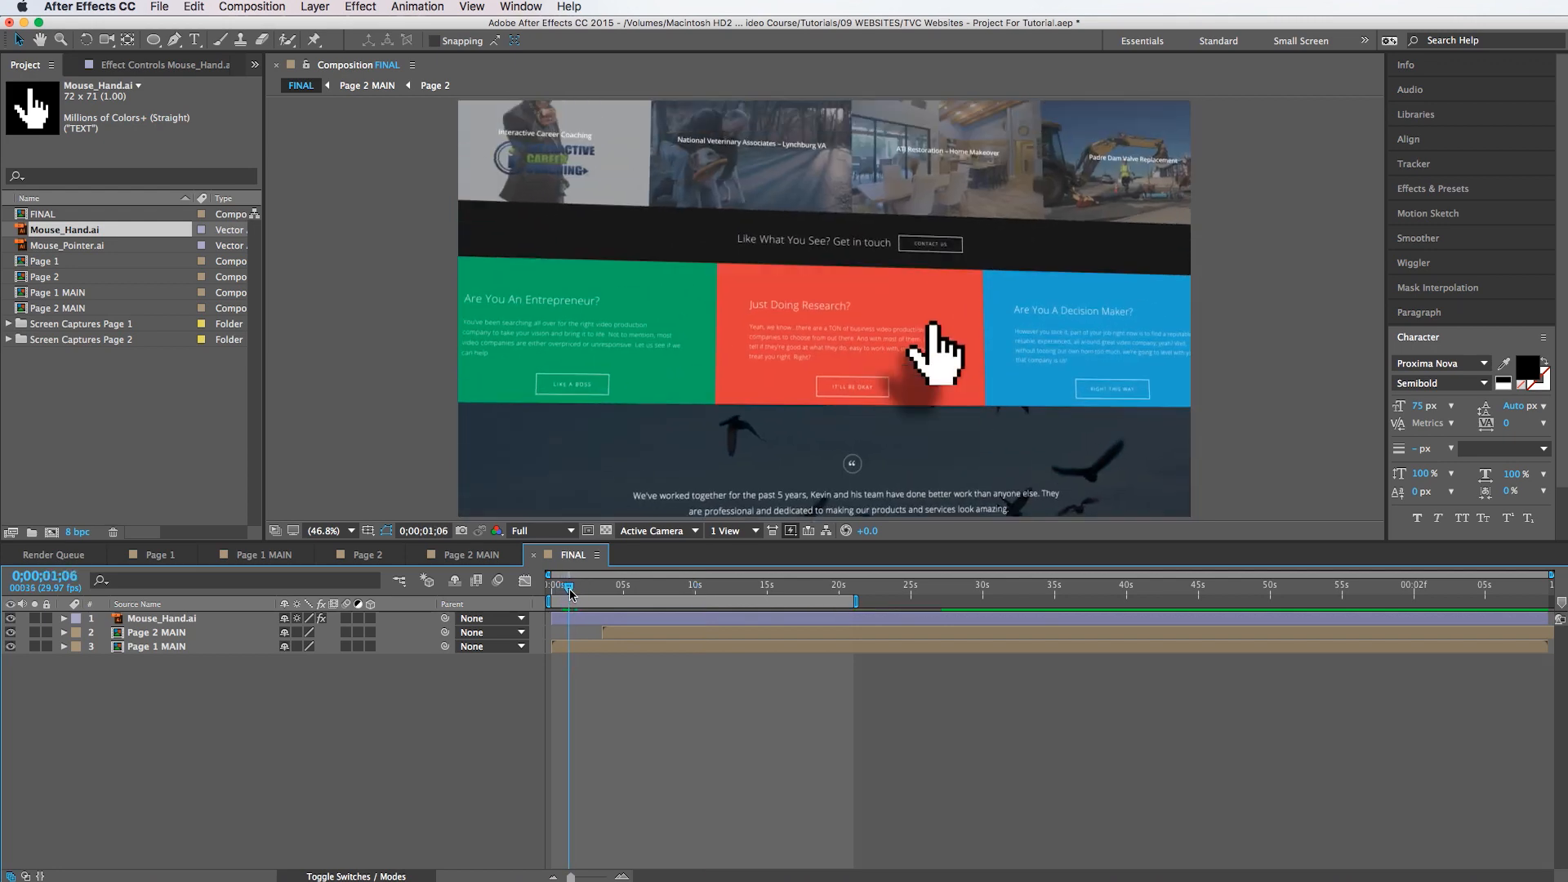
drag(567, 584, 603, 585)
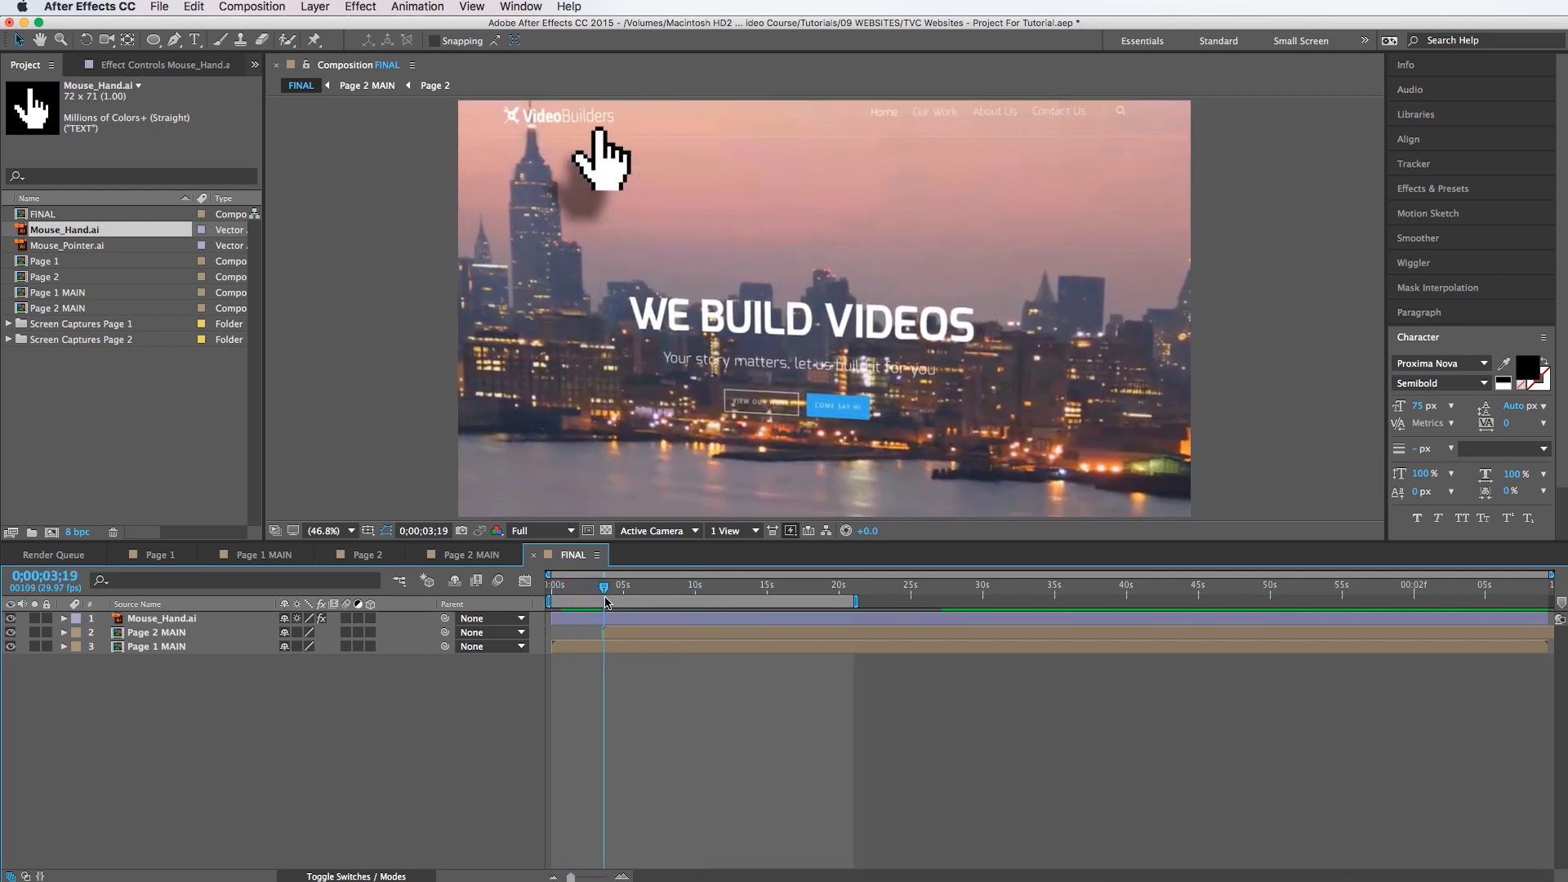